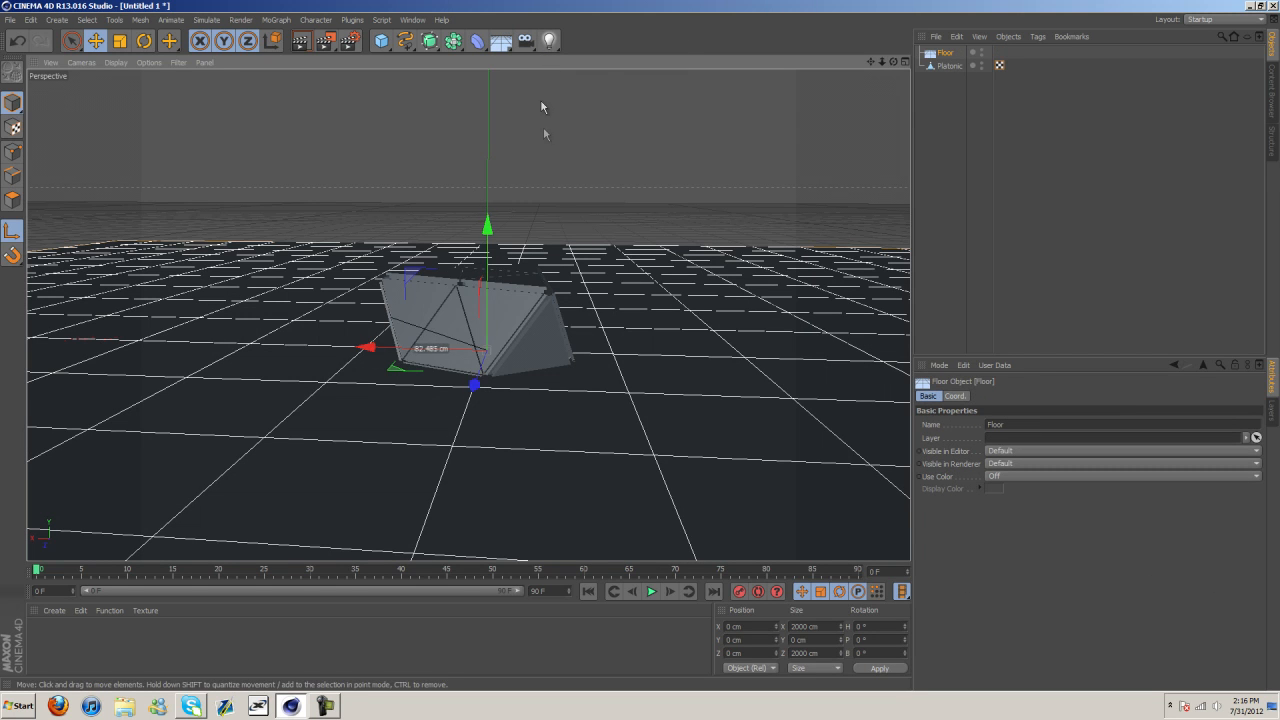
Select the Platonic solid and enable axis modification to raise it to Y ≈ 61.6 cm.
{"action": "left_click", "coordinate": [950, 65]}
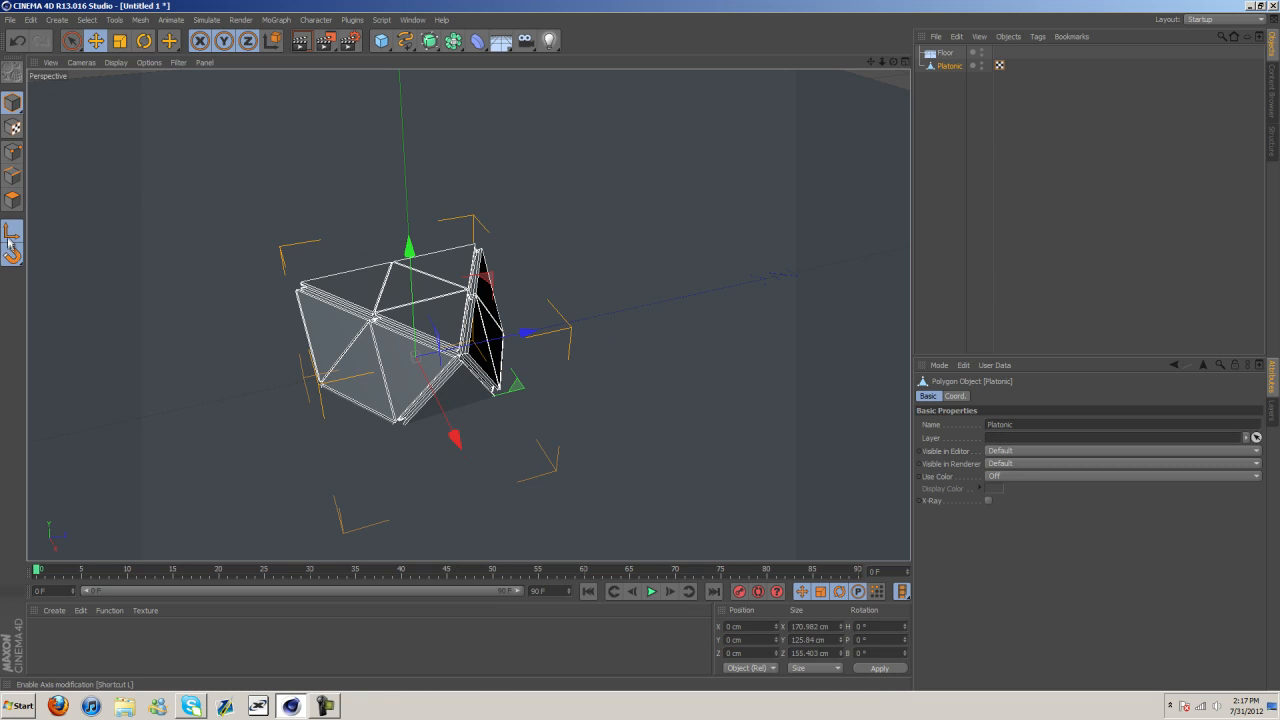
{"action": "left_click", "coordinate": [14, 245]}
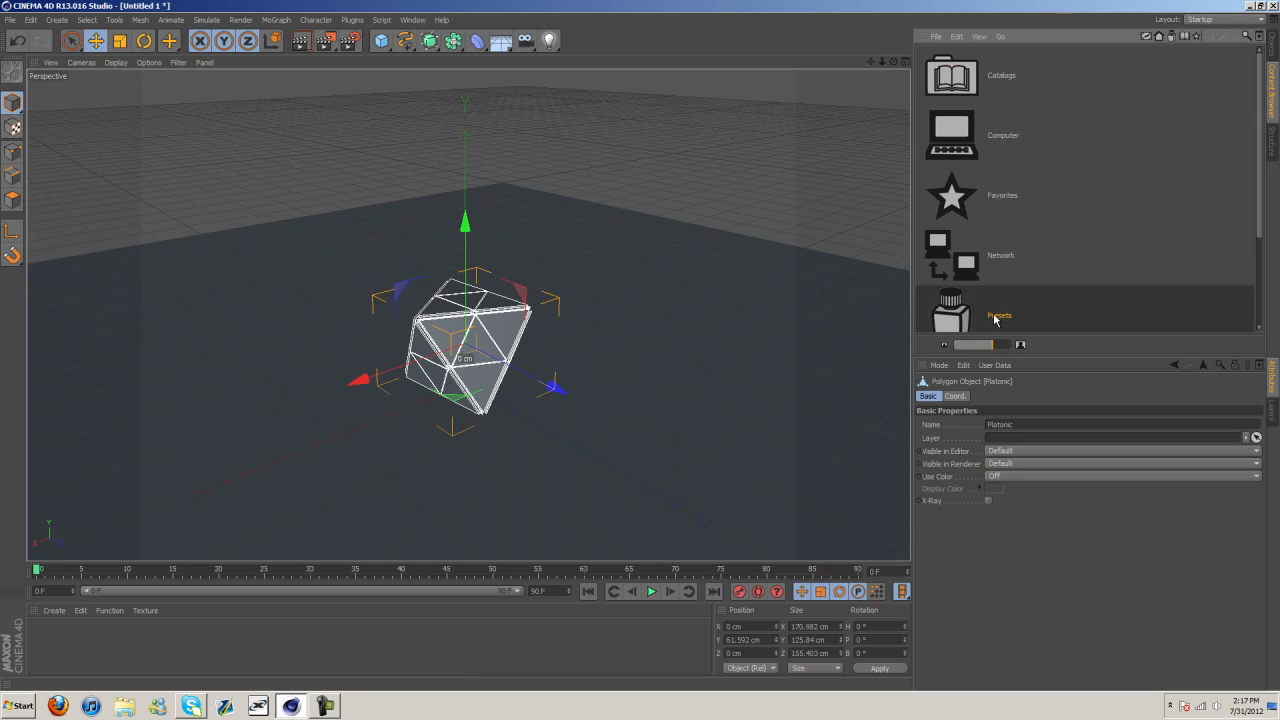
Add two Soft Box presets from the Content Browser and tilt one about -49° on P.
{"action": "double_click", "coordinate": [998, 315]}
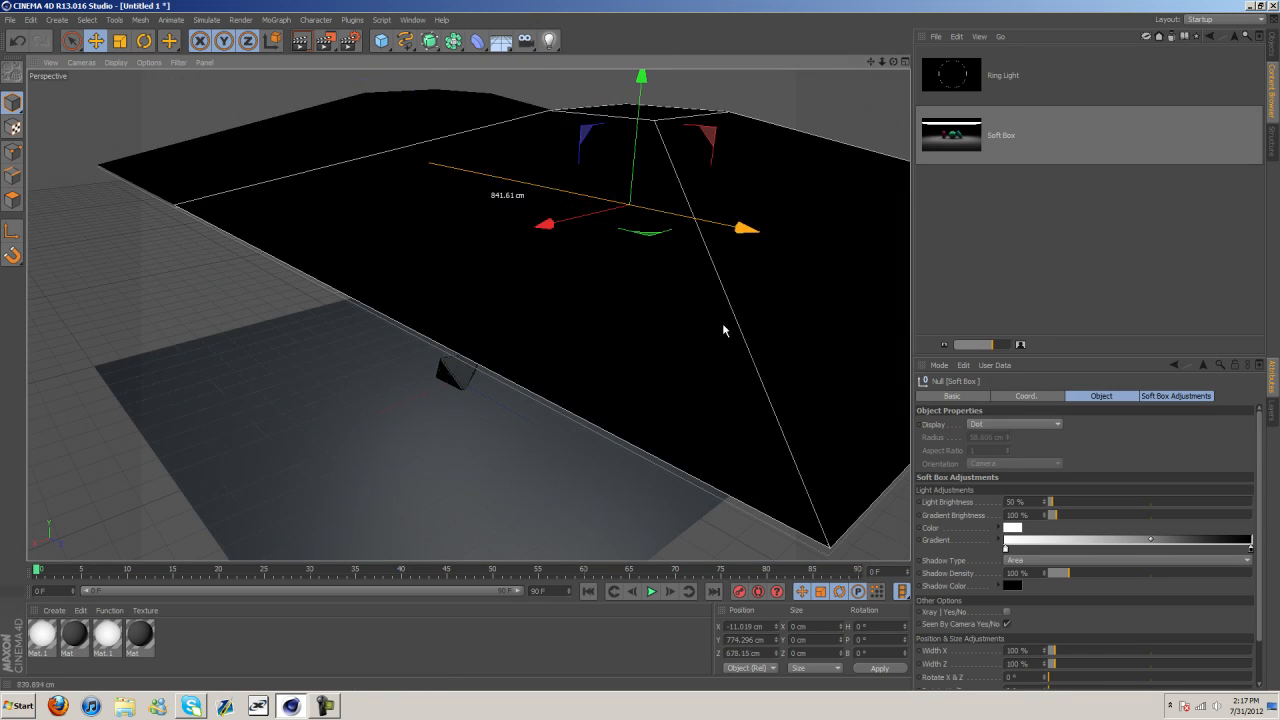
{"action": "left_click", "coordinate": [144, 41]}
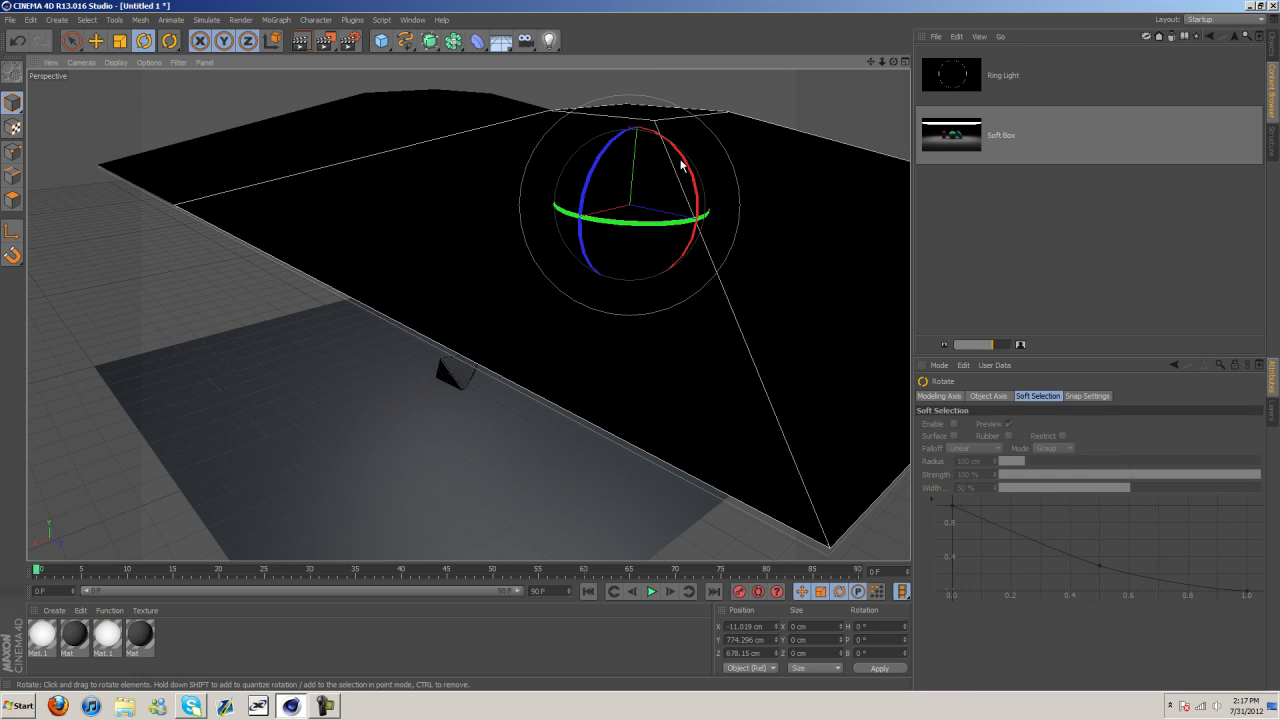
{"action": "left_click_drag", "start_coordinate": [680, 165], "coordinate": [700, 235]}
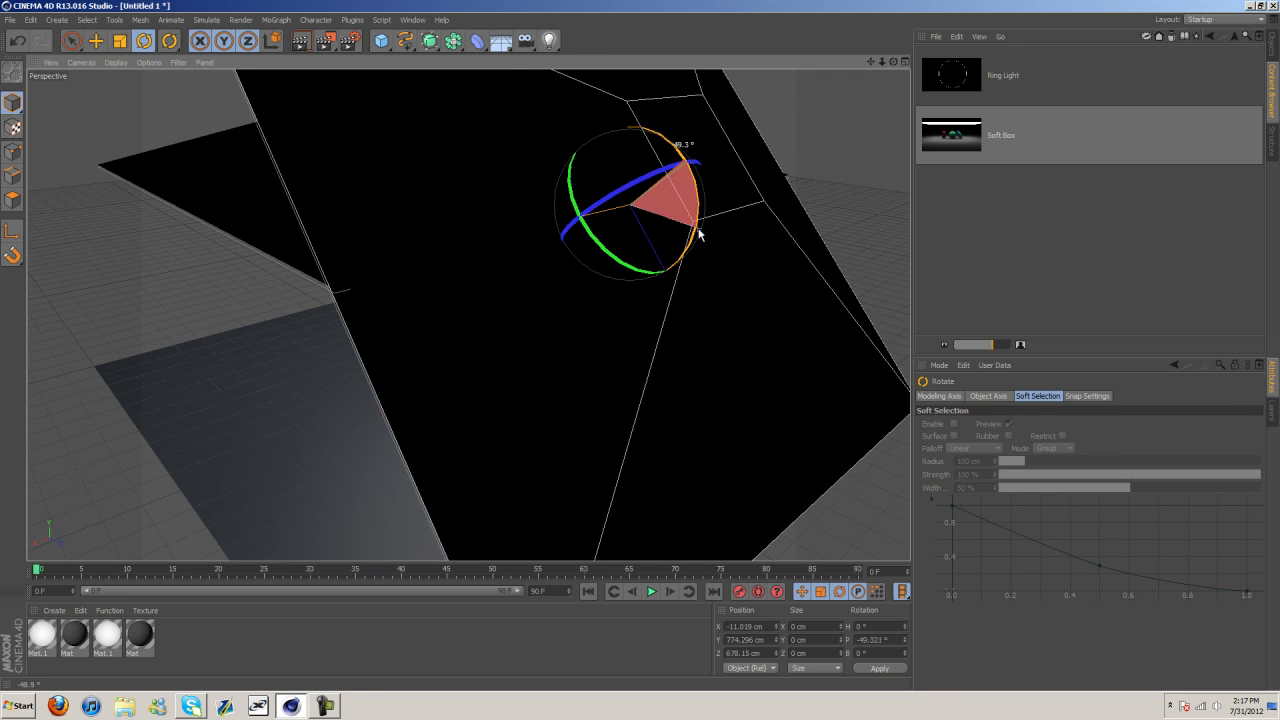
{"action": "left_click", "coordinate": [96, 40]}
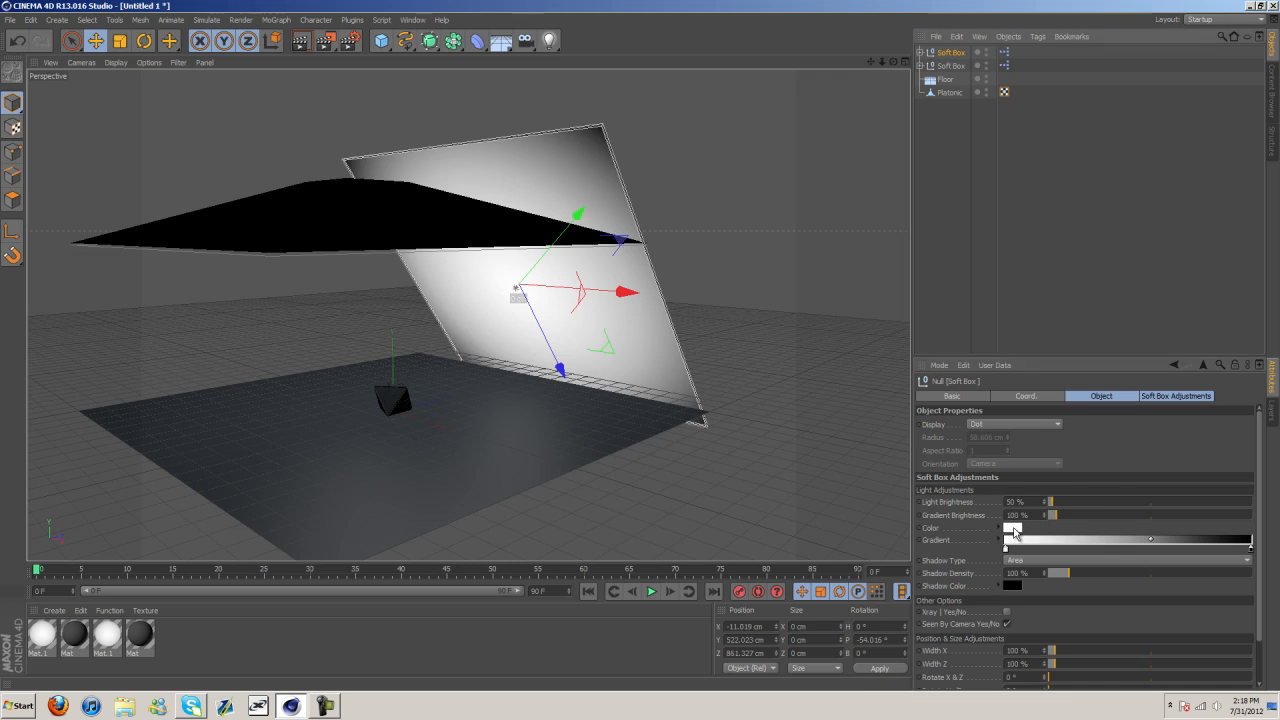
Tint the tilted soft box a soft orange colour.
{"action": "left_click", "coordinate": [1010, 527]}
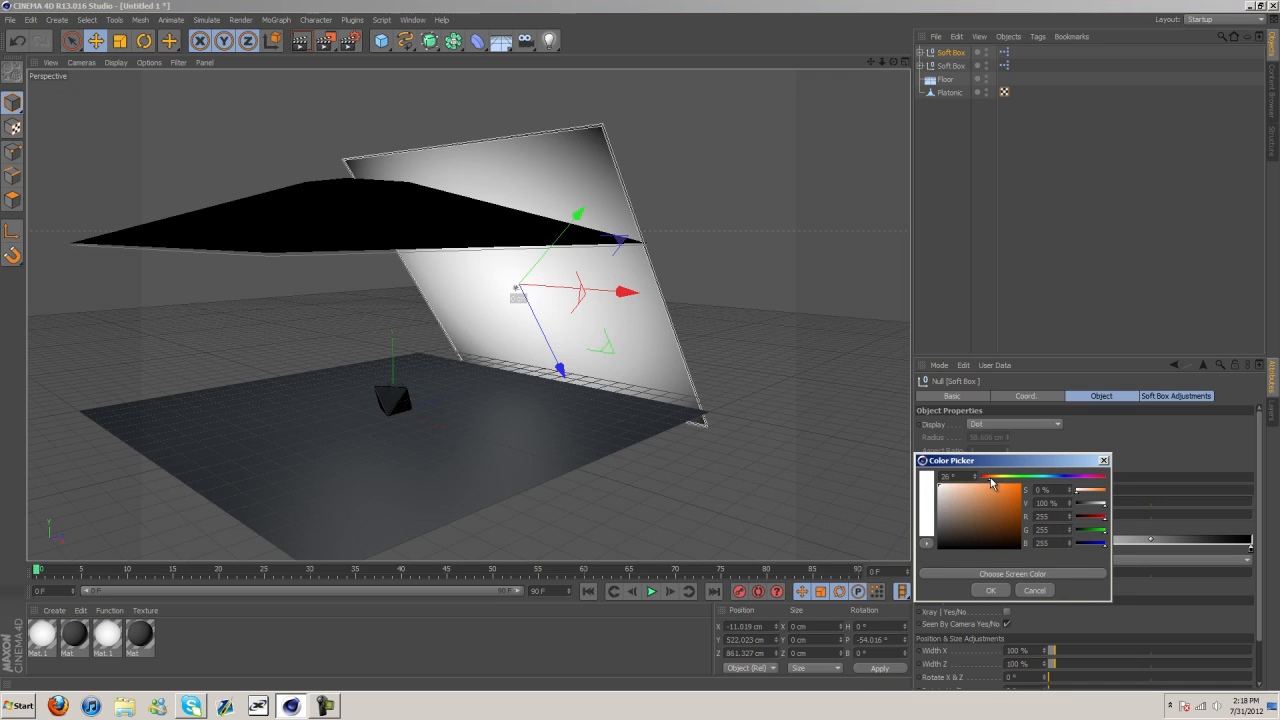
{"action": "left_click", "coordinate": [960, 490]}
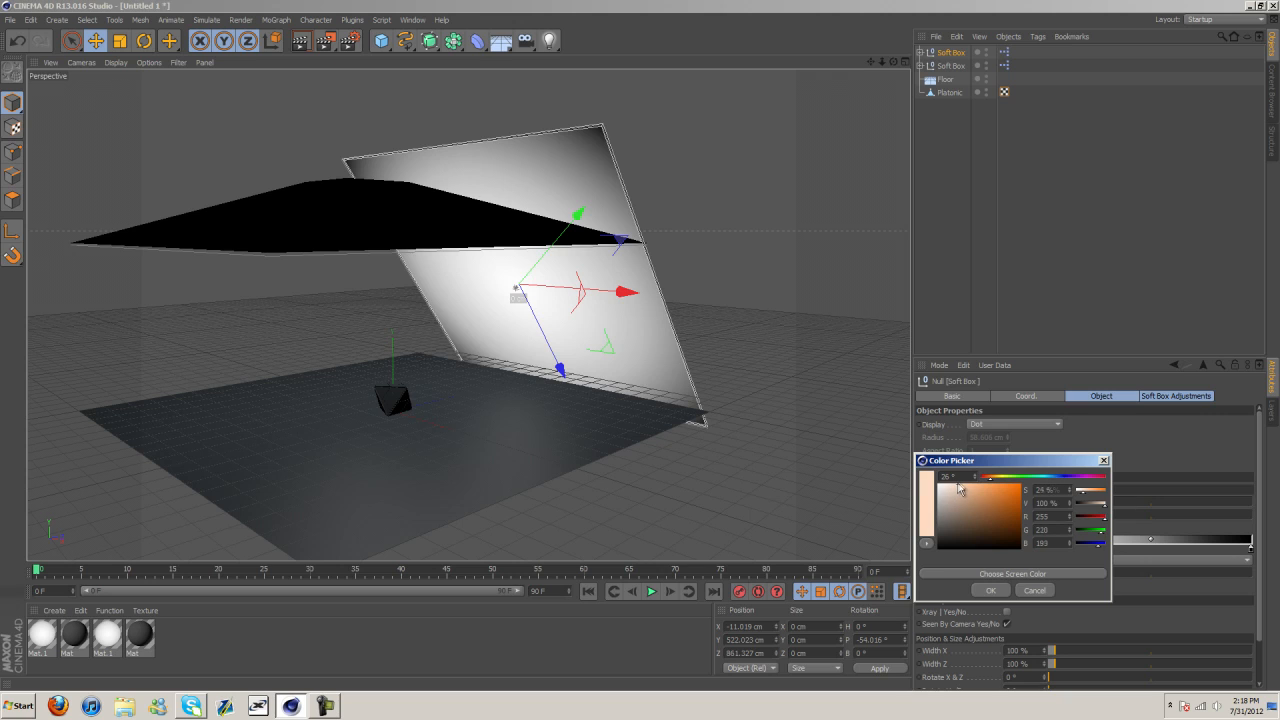
{"action": "left_click", "coordinate": [960, 485]}
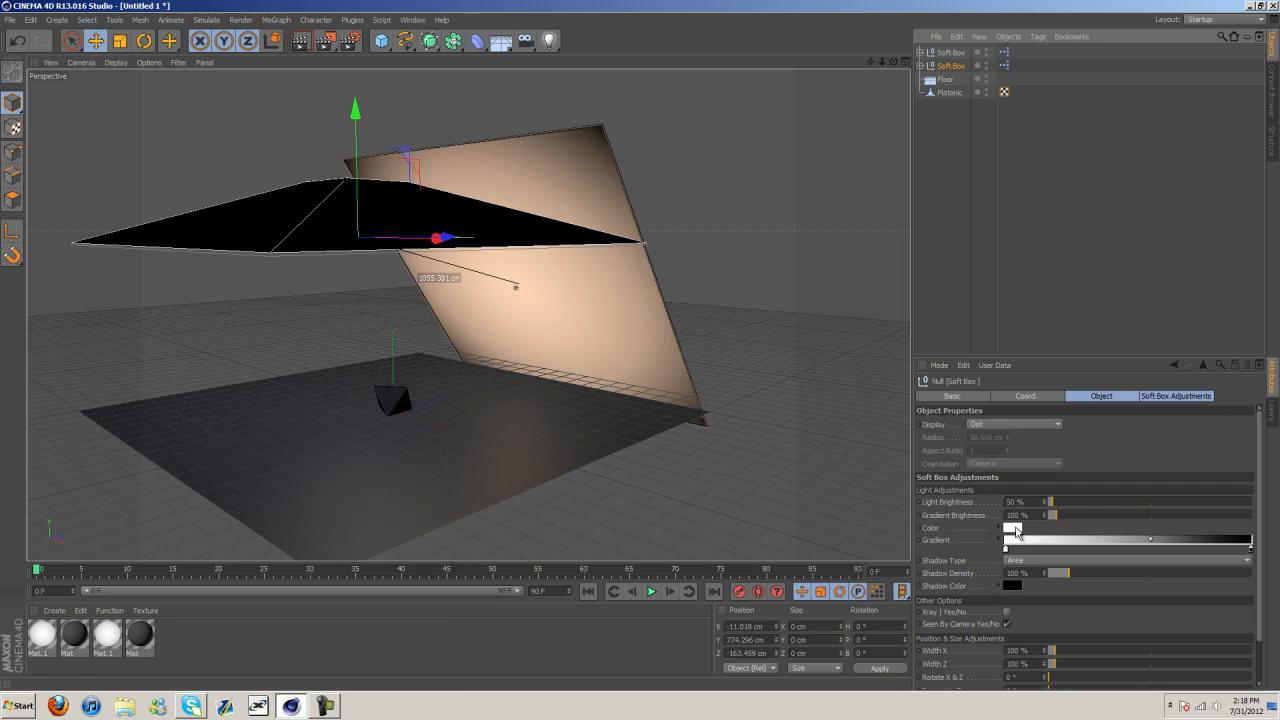
Tint the second soft box light blue and tilt it slightly over the solid.
{"action": "left_click", "coordinate": [1013, 528]}
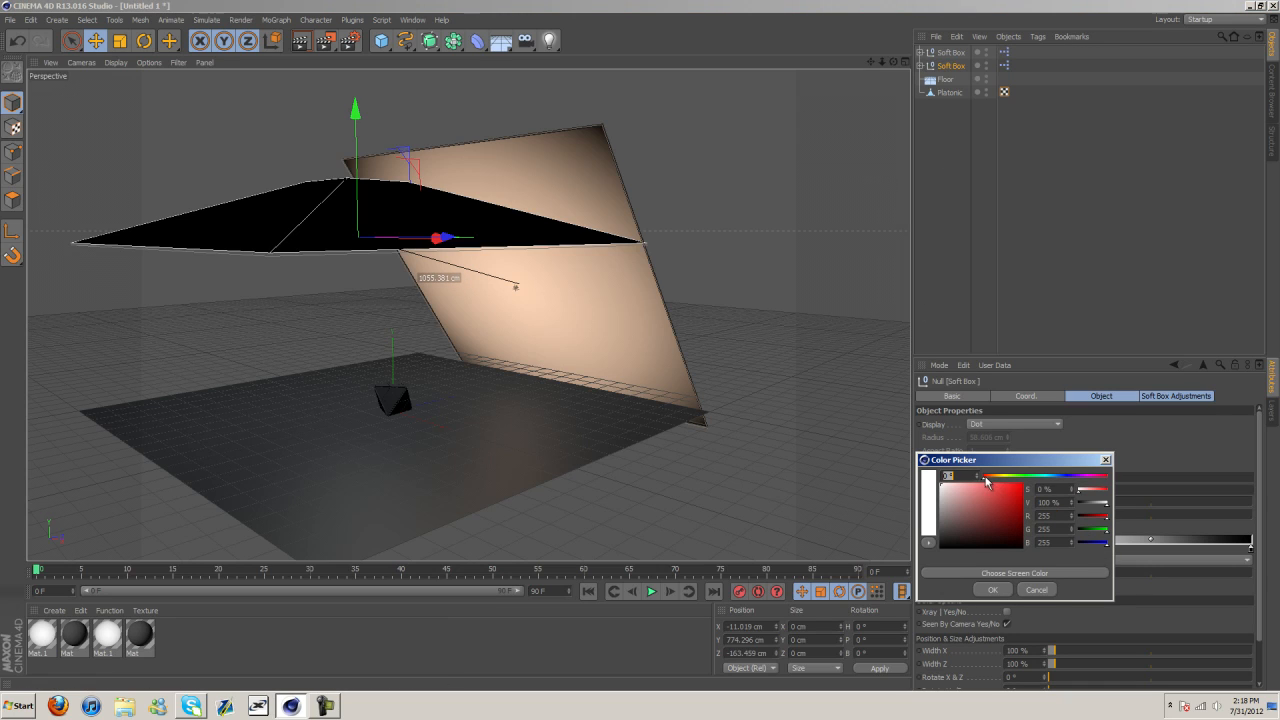
{"action": "left_click", "coordinate": [985, 476]}
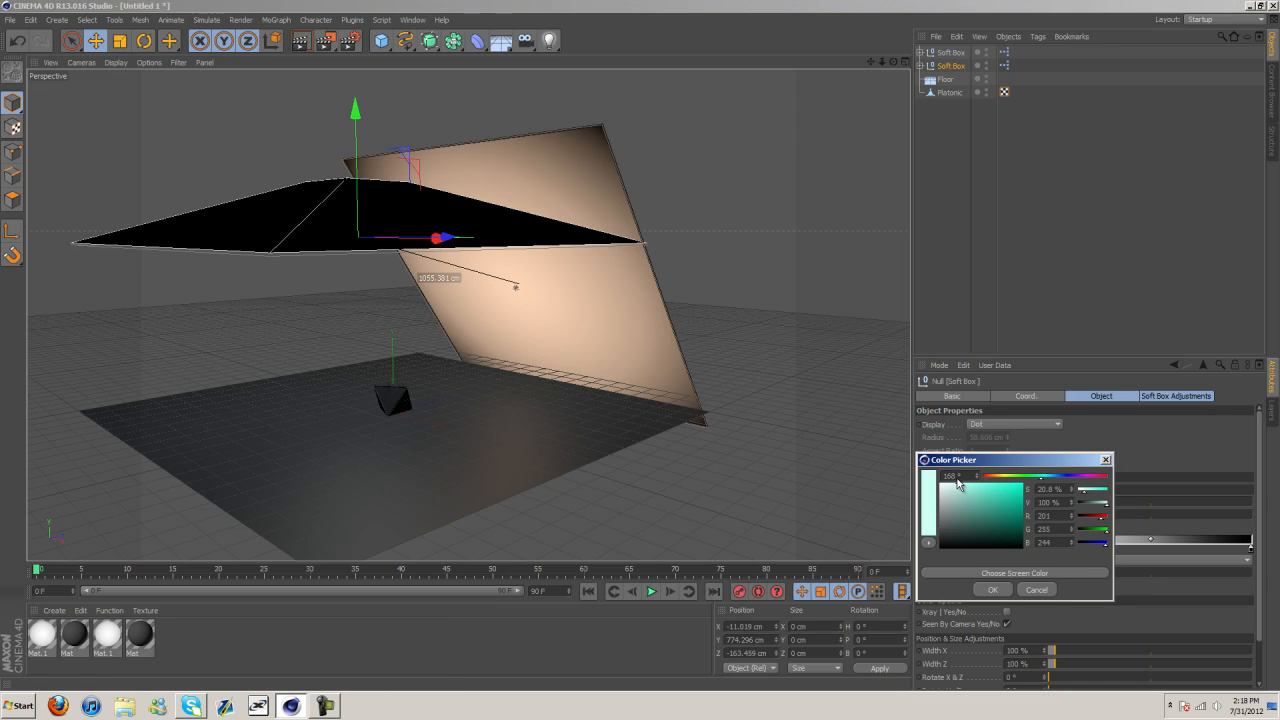
{"action": "left_click", "coordinate": [991, 589]}
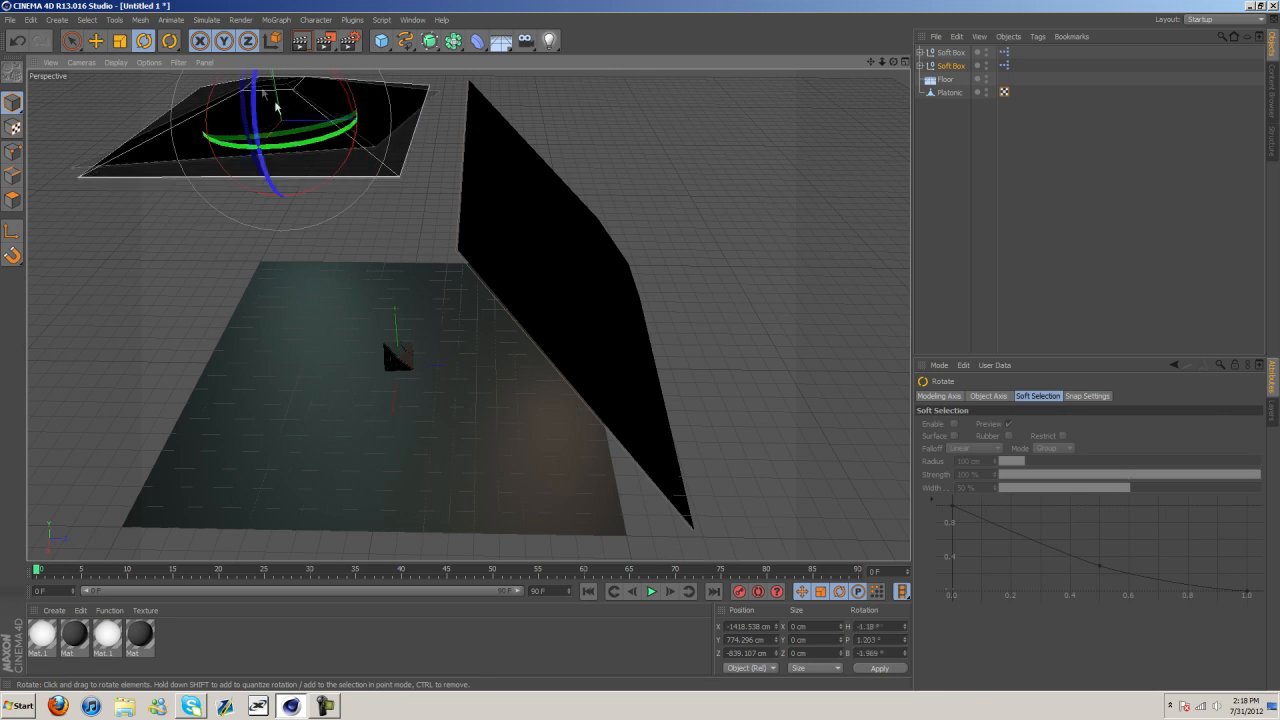
{"action": "left_click_drag", "start_coordinate": [280, 110], "coordinate": [270, 175]}
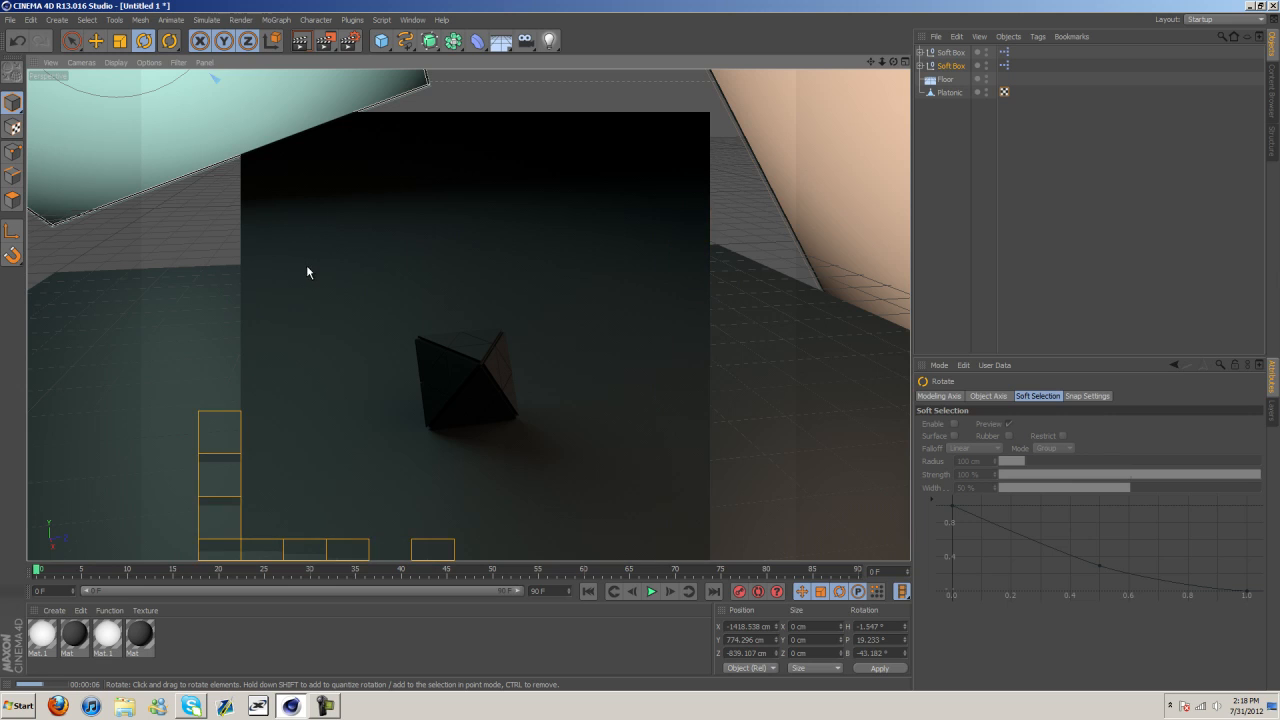
Add a Global Illumination effect in Render Settings with Preview irradiance cache density.
{"action": "left_click", "coordinate": [92, 245]}
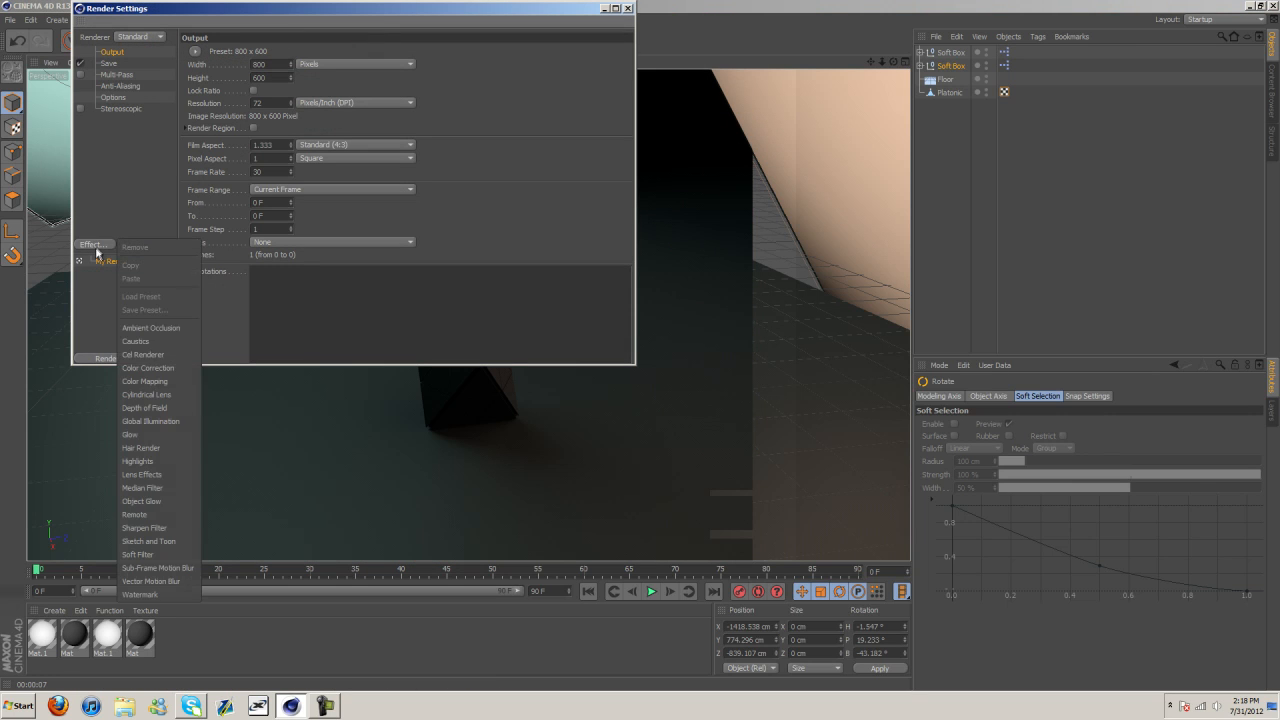
{"action": "left_click", "coordinate": [151, 421]}
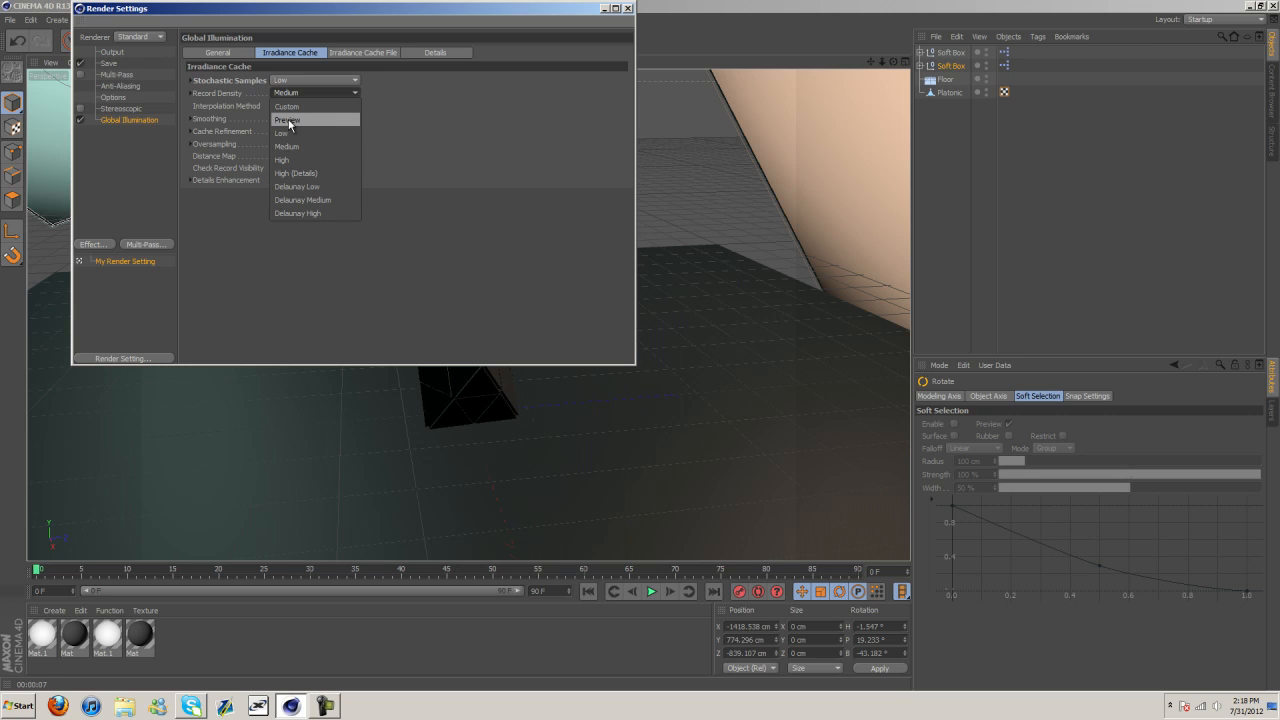
{"action": "left_click", "coordinate": [287, 120]}
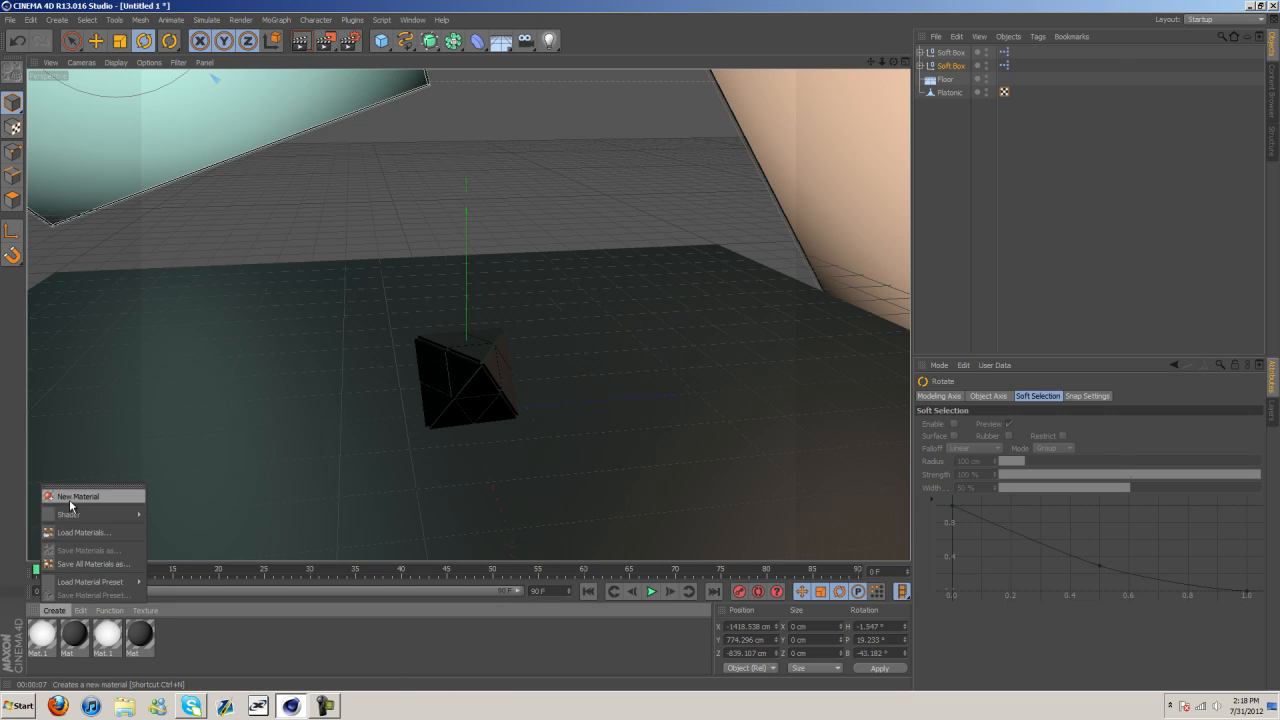
Make a new gray material with Fresnel reflection at 40% mix strength.
{"action": "left_click", "coordinate": [79, 496]}
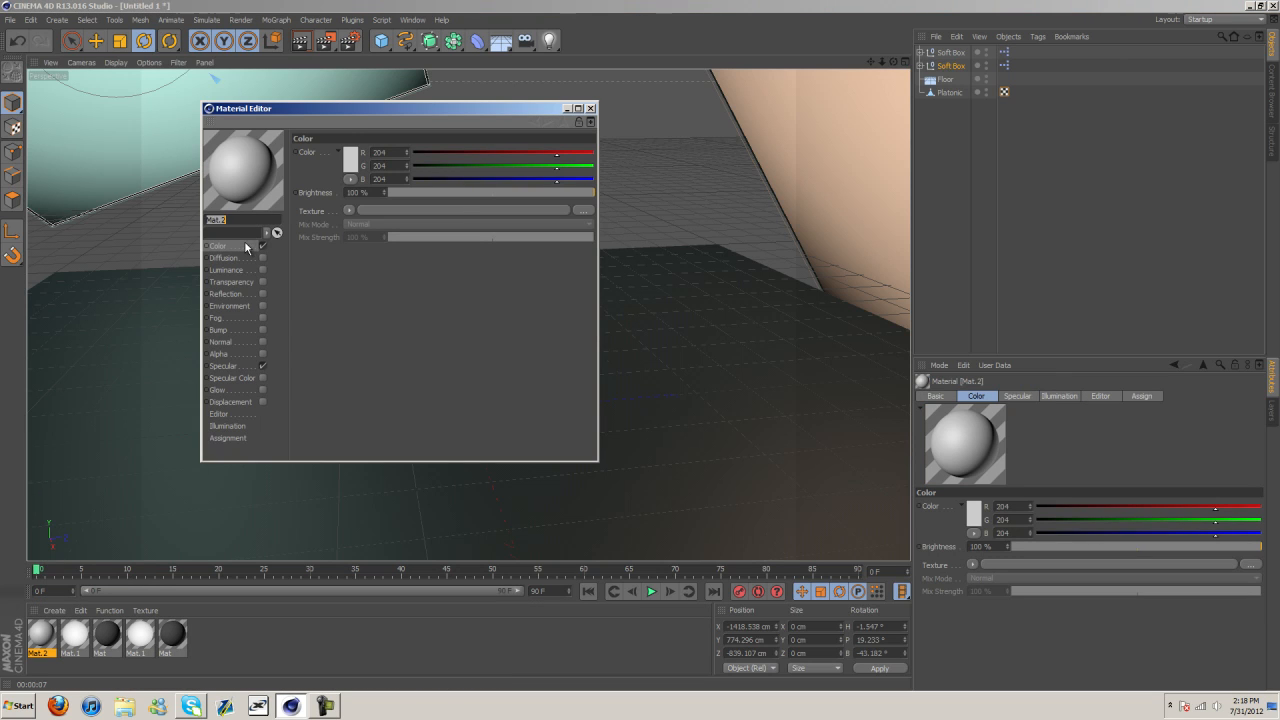
{"action": "left_click", "coordinate": [347, 152]}
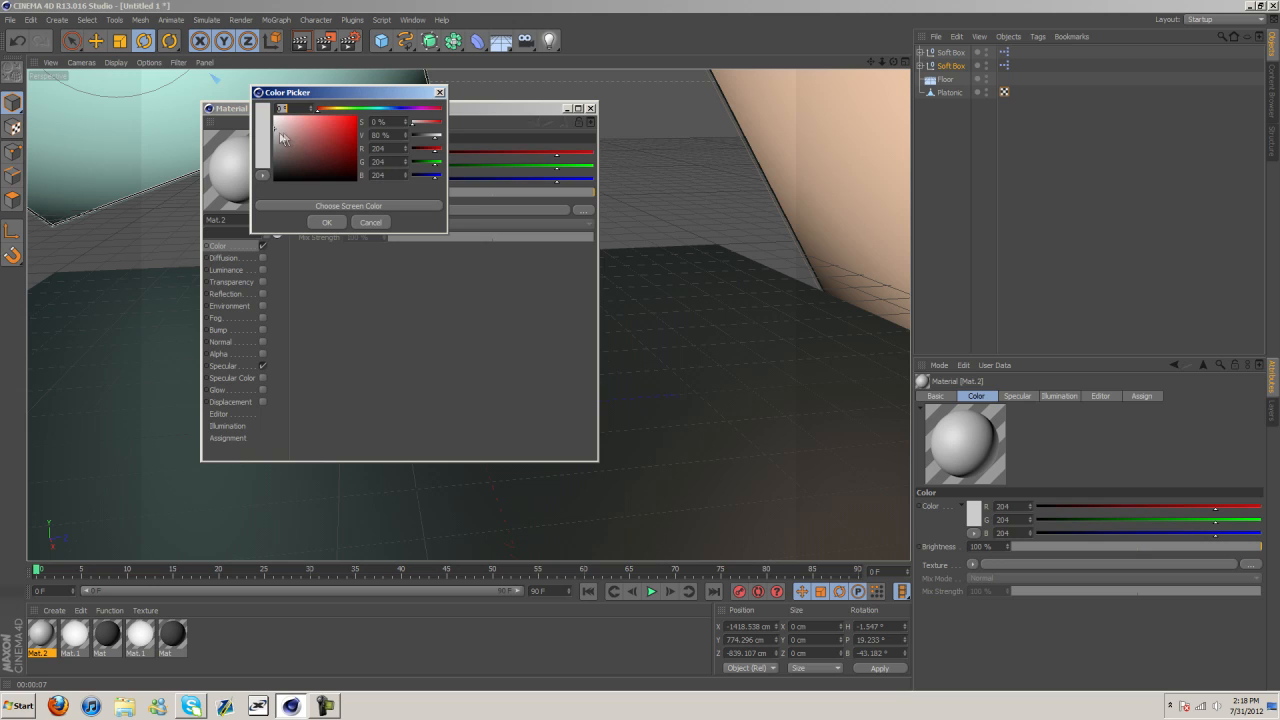
{"action": "left_click", "coordinate": [327, 221]}
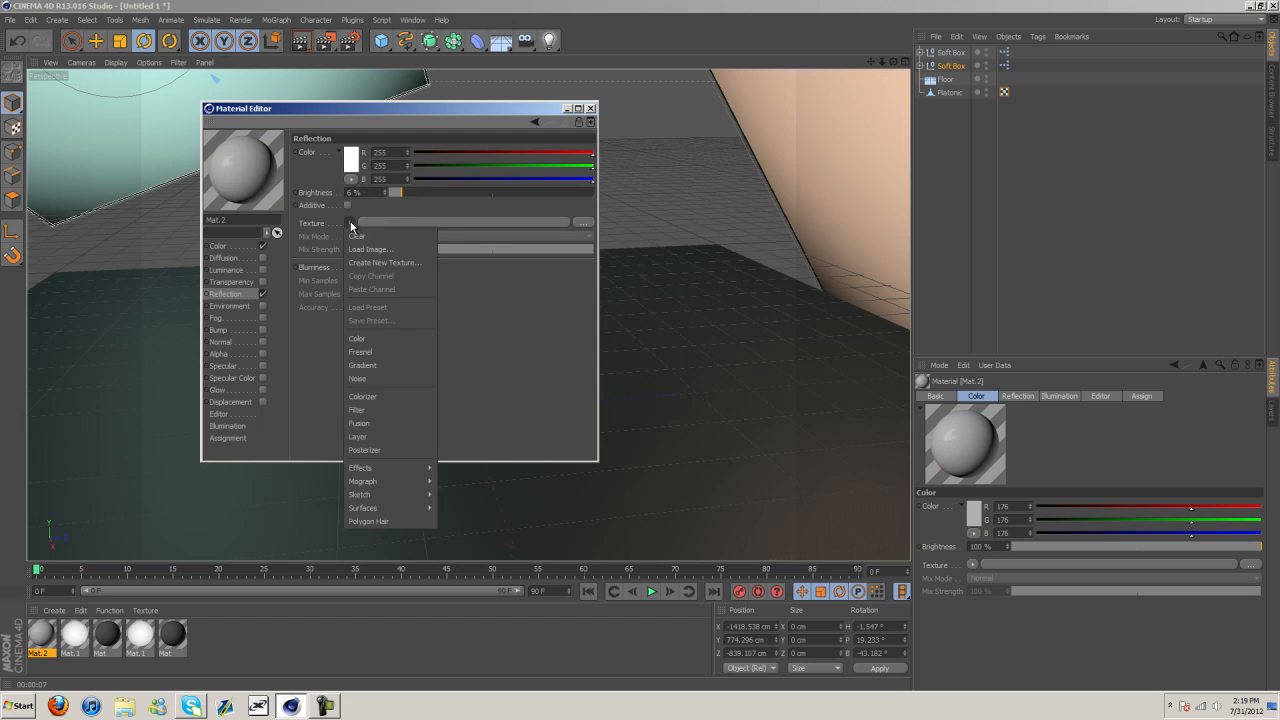
{"action": "left_click", "coordinate": [359, 352]}
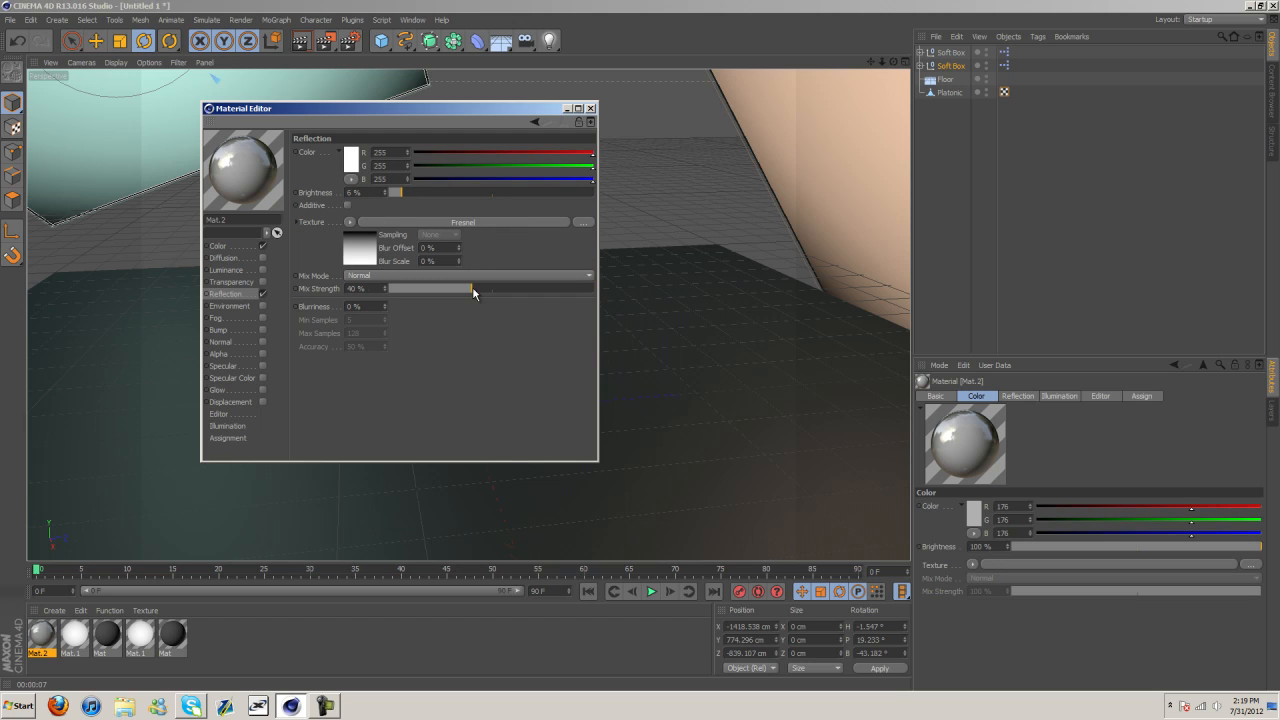
{"action": "left_click_drag", "start_coordinate": [460, 288], "coordinate": [405, 288]}
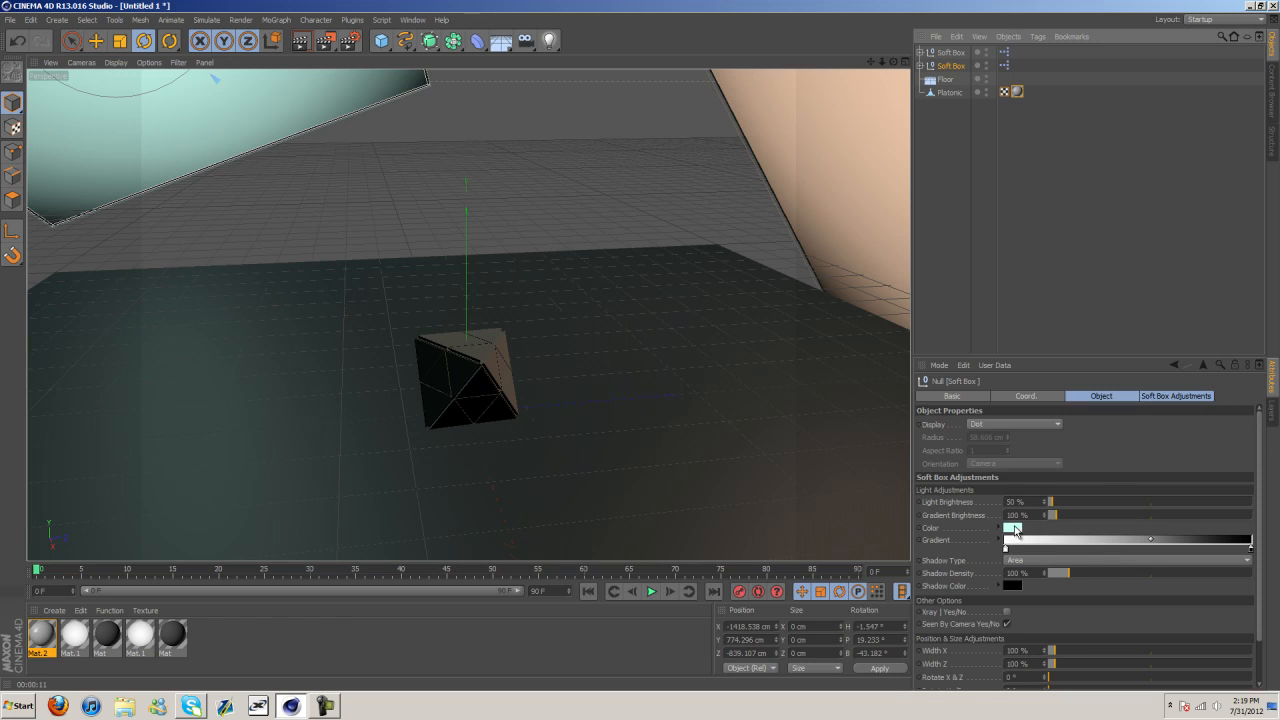
Select the second Soft Box, render the active view, and create a new floor material.
{"action": "left_click", "coordinate": [1012, 528]}
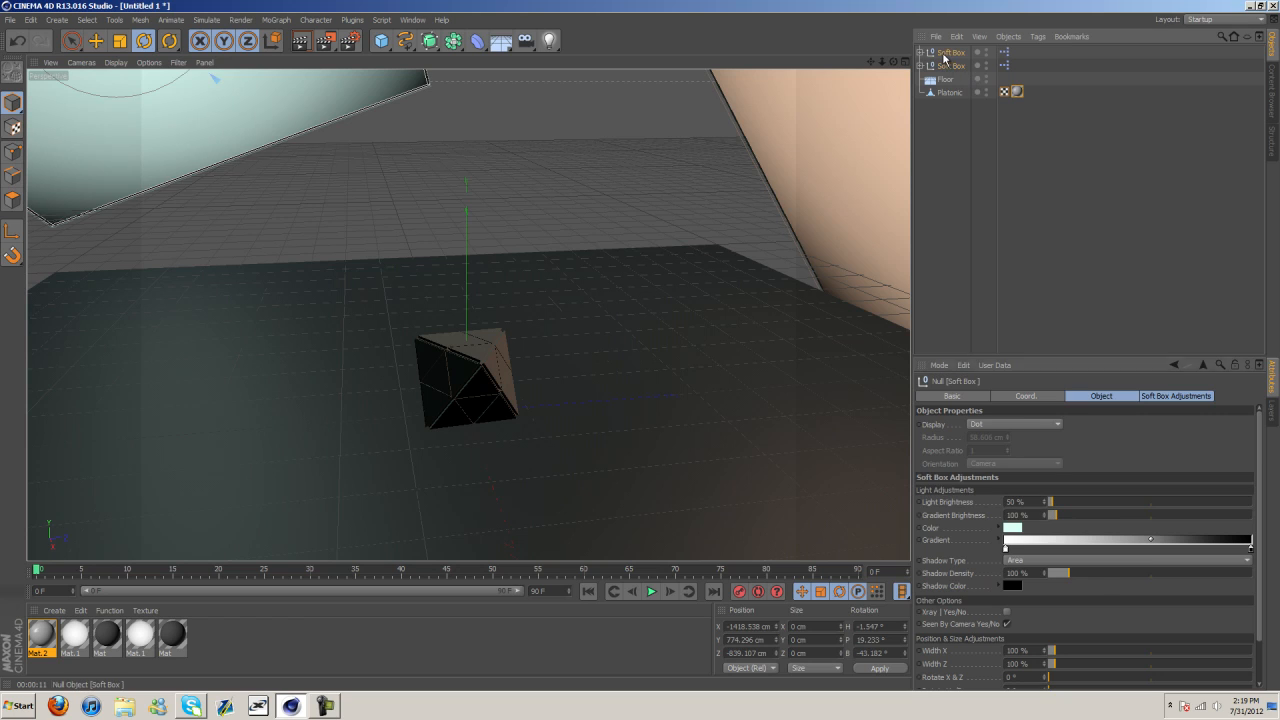
{"action": "left_click", "coordinate": [1011, 528]}
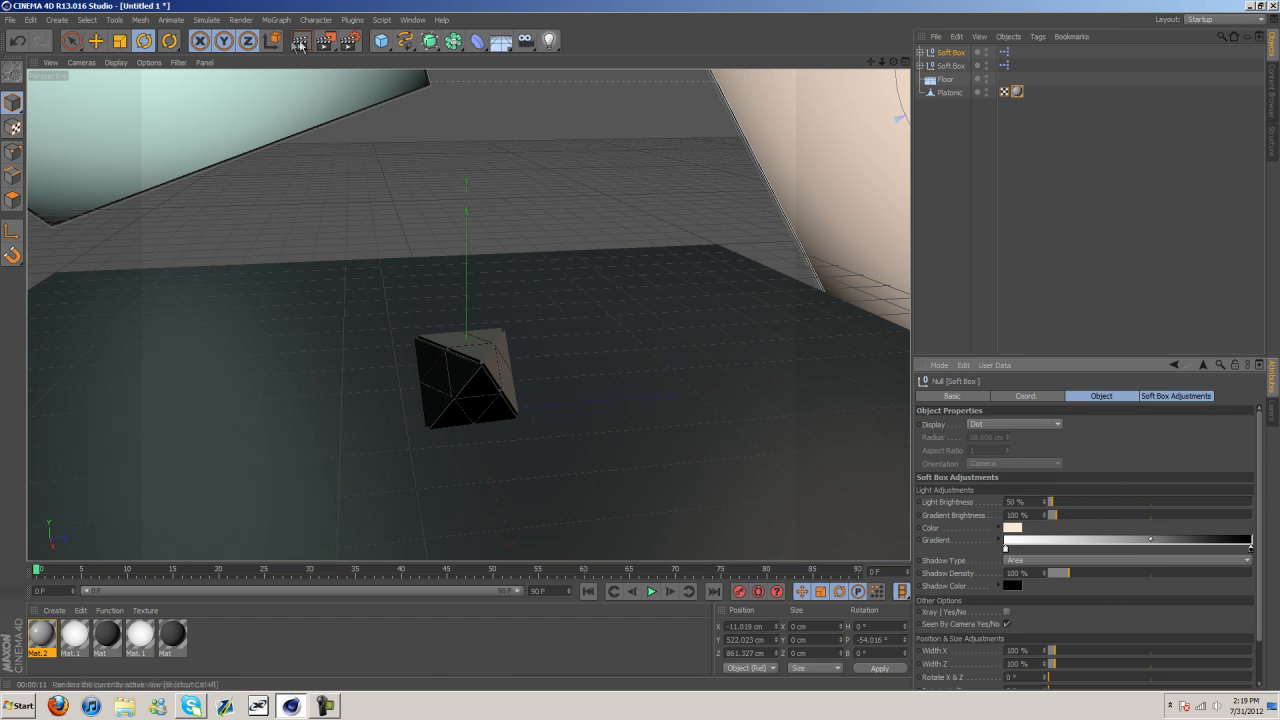
{"action": "left_click", "coordinate": [300, 41]}
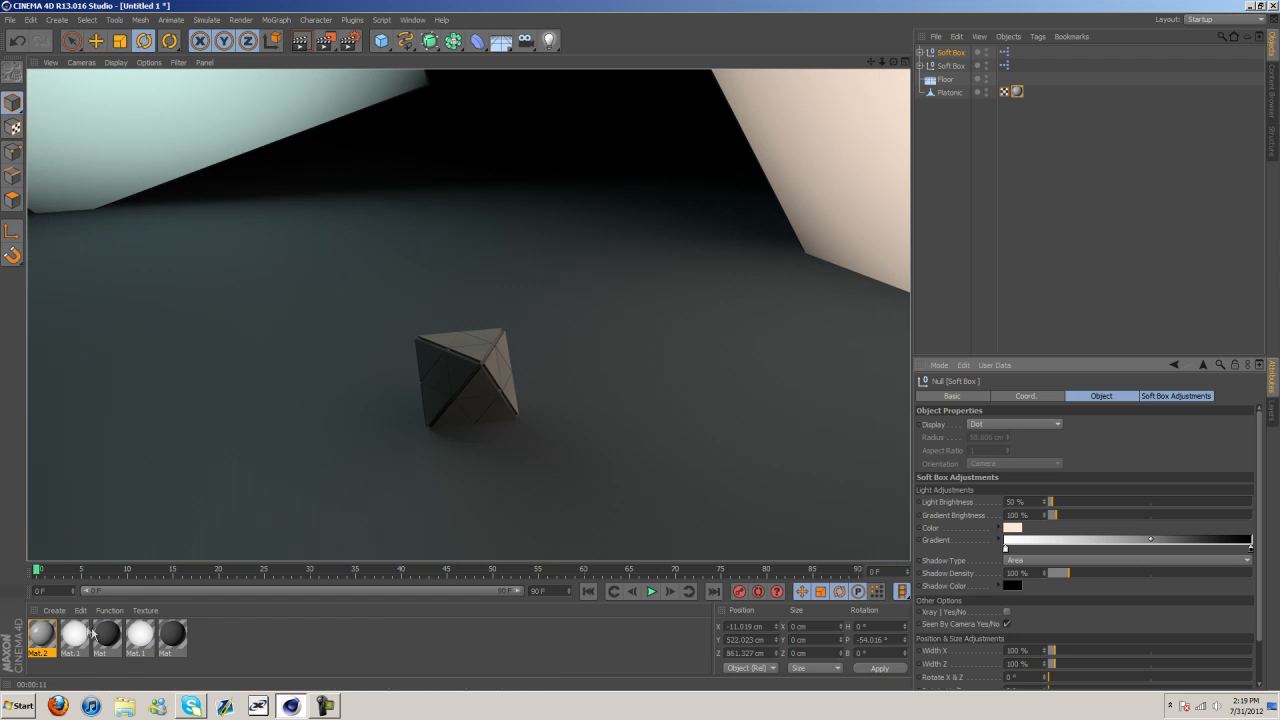
{"action": "double_click", "coordinate": [42, 635]}
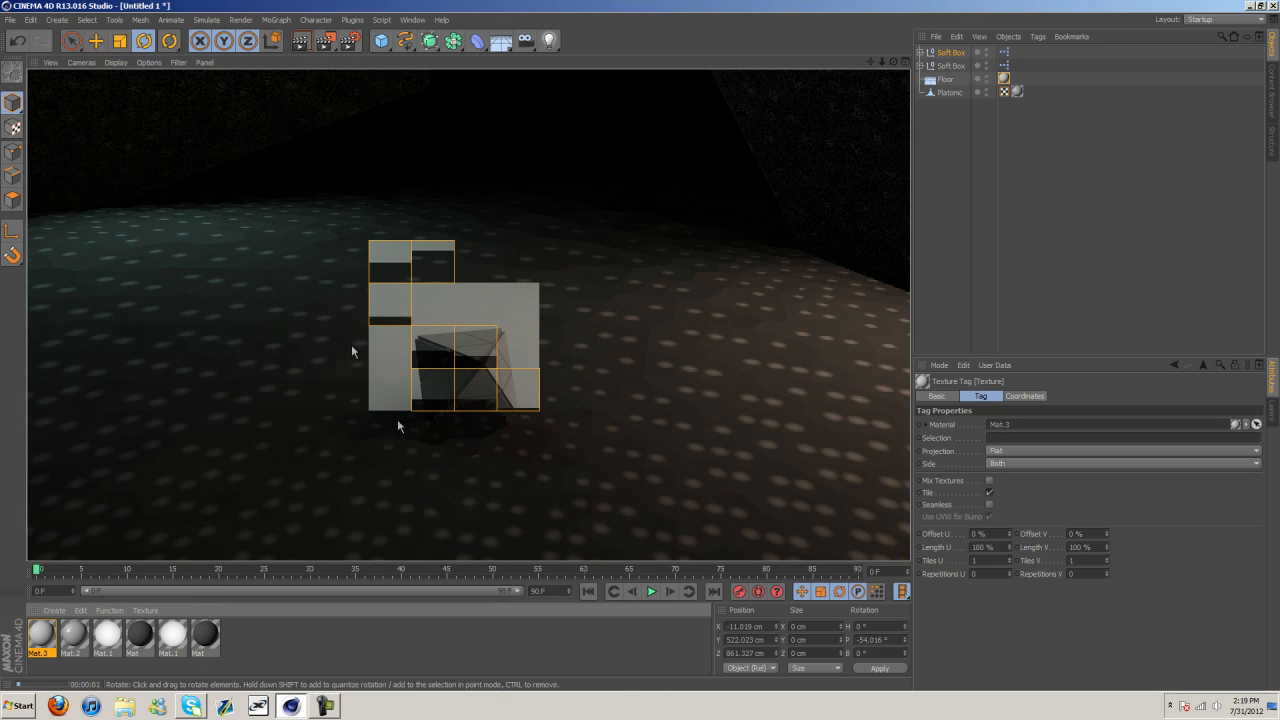
Set Mat.3's colour to dark gray (91, 91, 91), then orbit around the solid.
{"action": "double_click", "coordinate": [38, 635]}
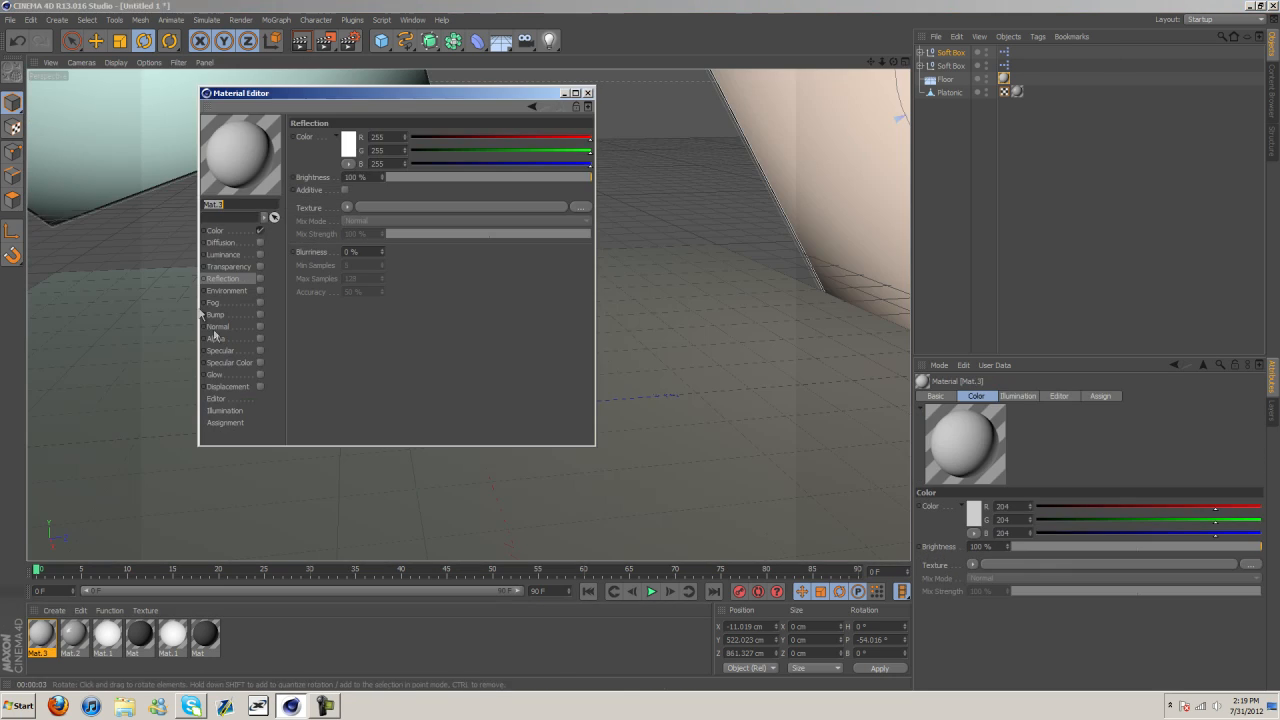
{"action": "left_click", "coordinate": [348, 137]}
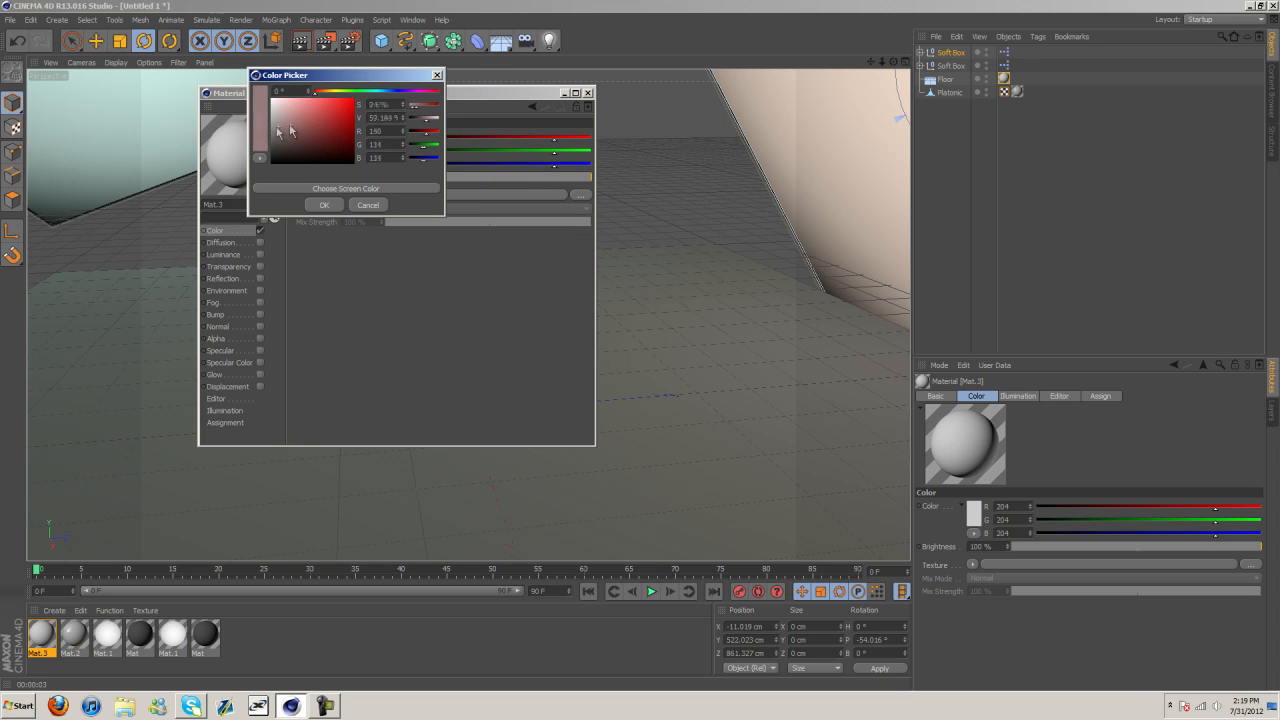
{"action": "left_click", "coordinate": [324, 204]}
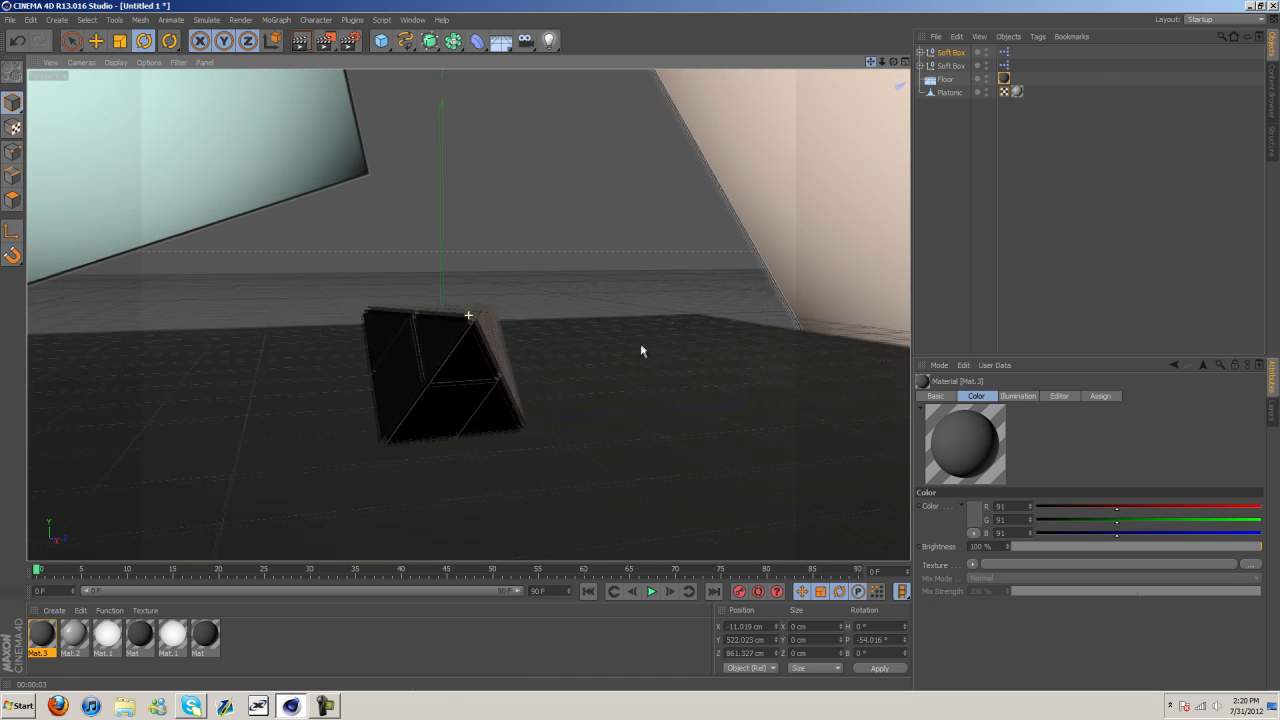
{"action": "left_click", "coordinate": [299, 41]}
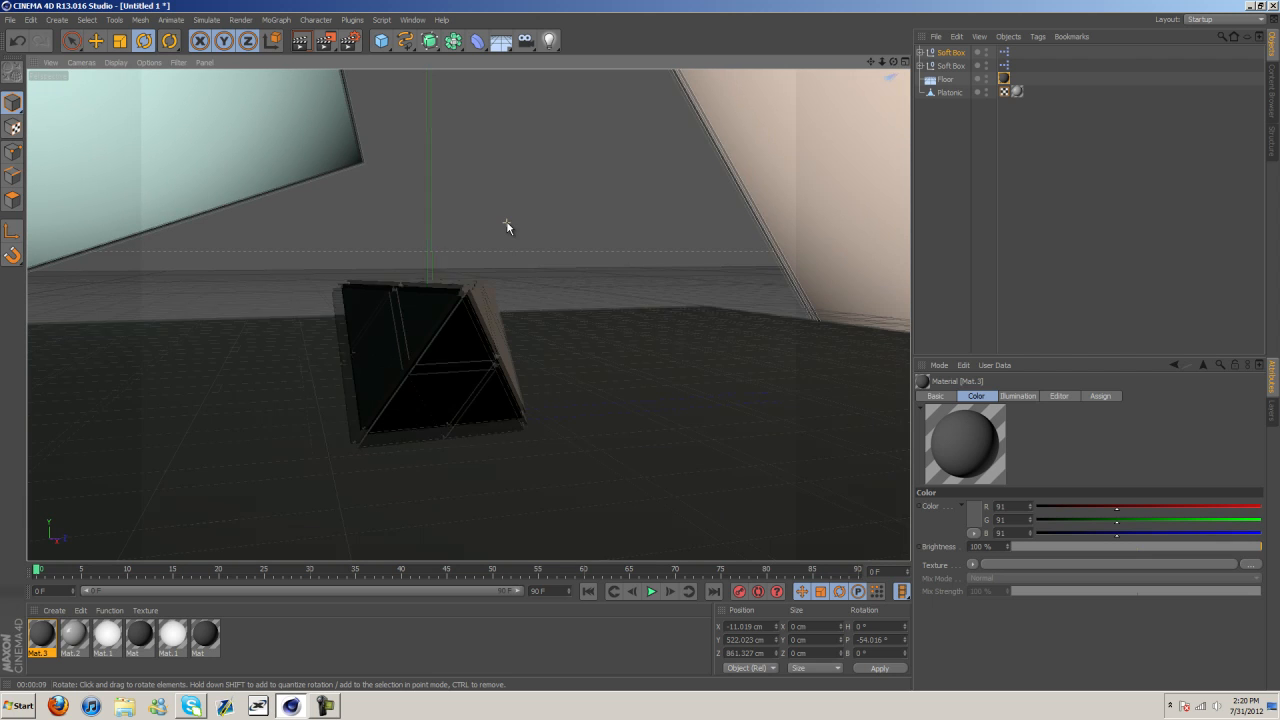
{"action": "left_click_drag", "start_coordinate": [507, 225], "coordinate": [640, 352]}
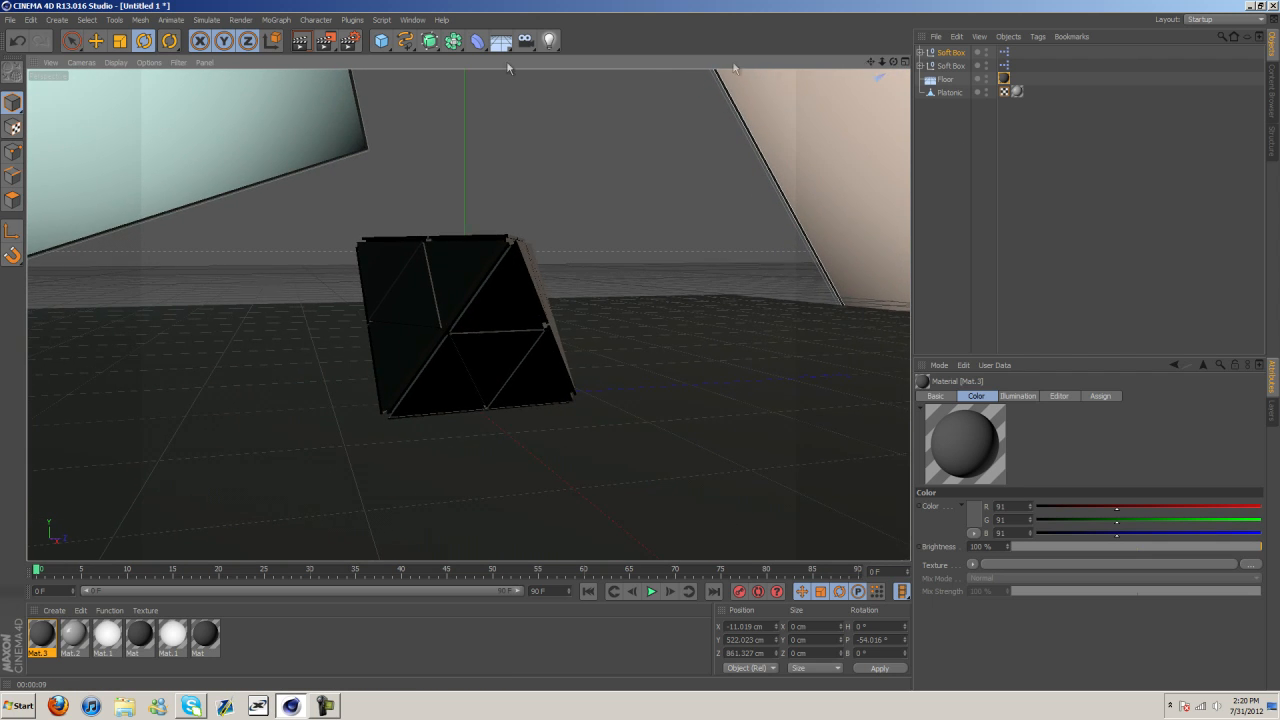
{"action": "mouse_move", "coordinate": [302, 41]}
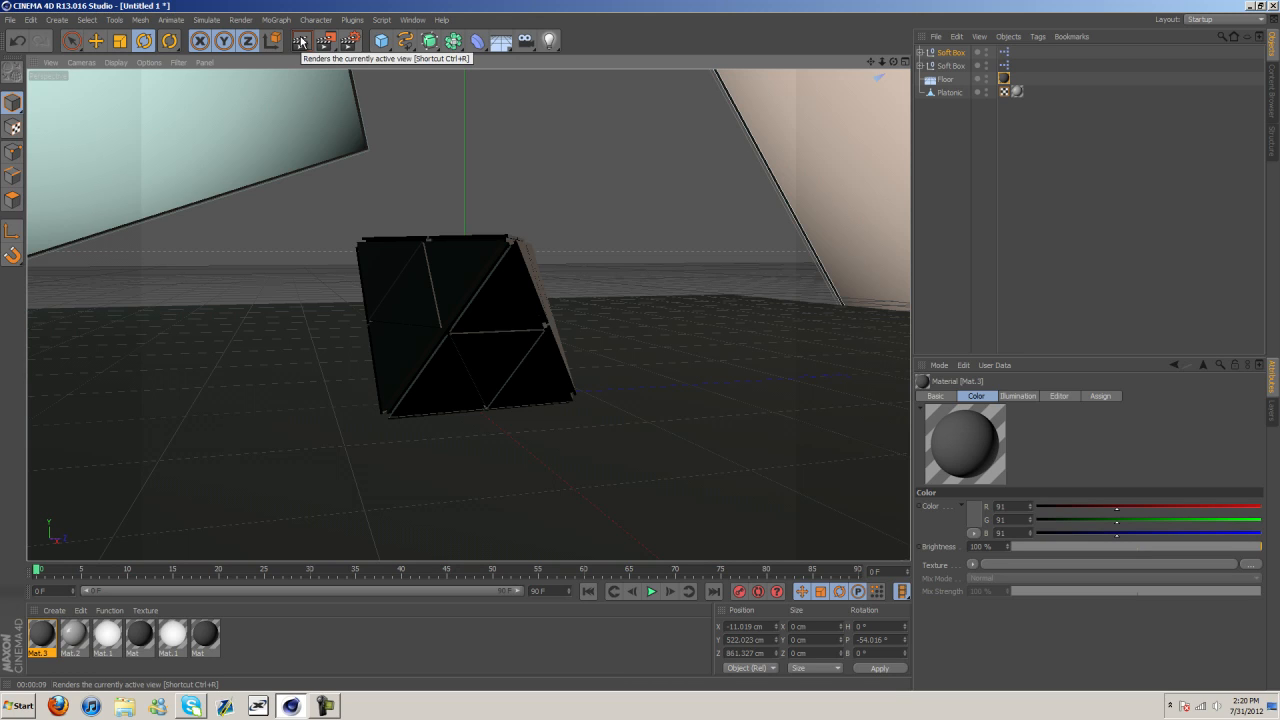
{"action": "mouse_move", "coordinate": [300, 40]}
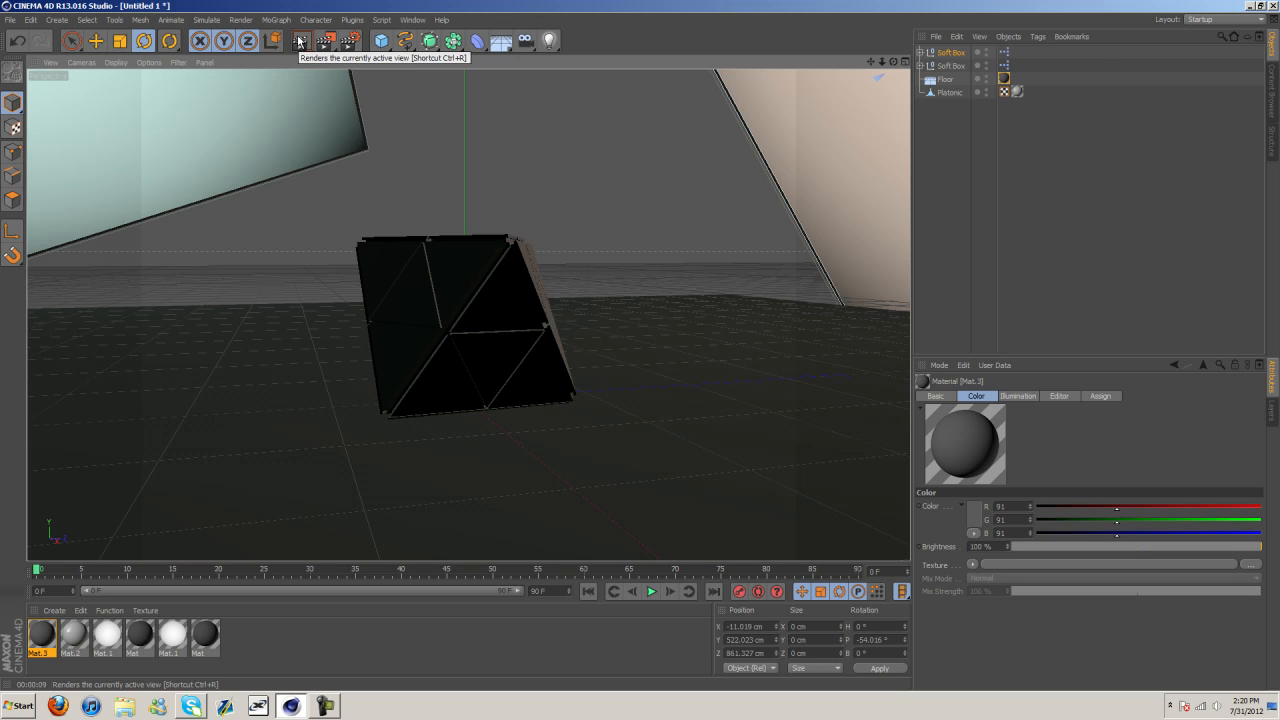
Render the view, orbit to a new angle, render again, and orbit around the solid.
{"action": "left_click", "coordinate": [300, 40]}
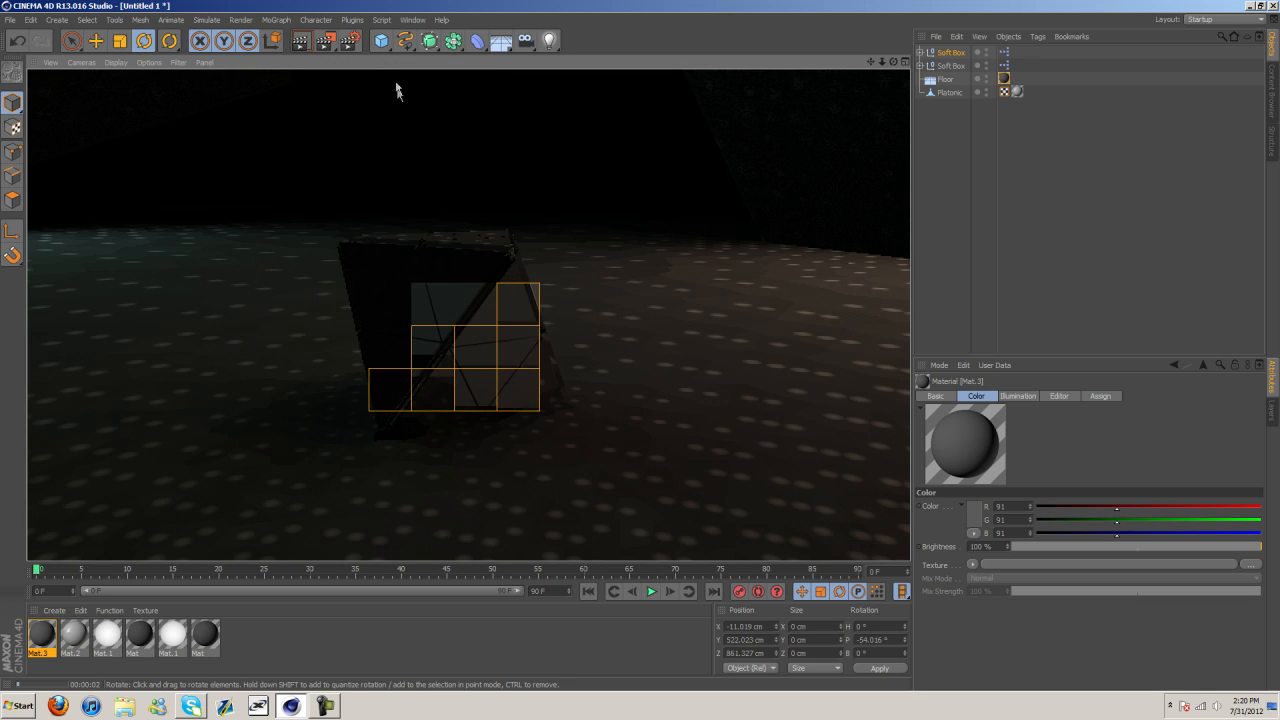
{"action": "left_click_drag", "start_coordinate": [450, 350], "coordinate": [463, 401]}
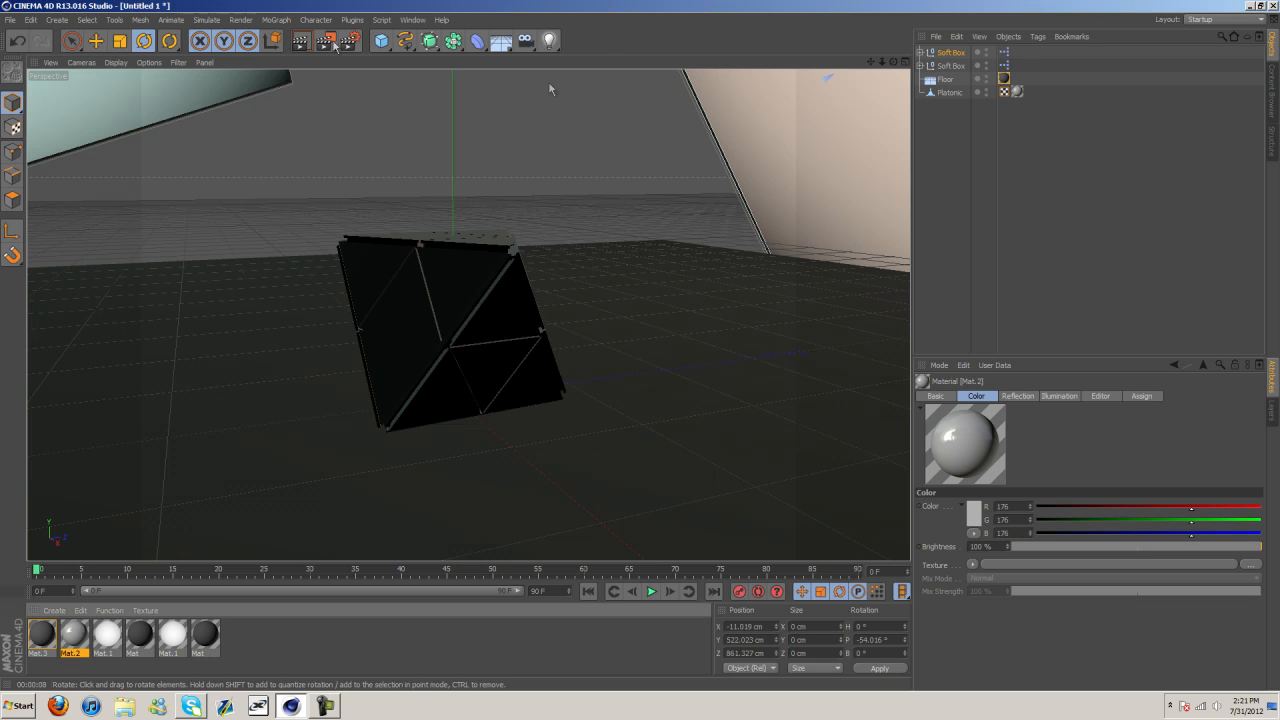
{"action": "left_click", "coordinate": [297, 40]}
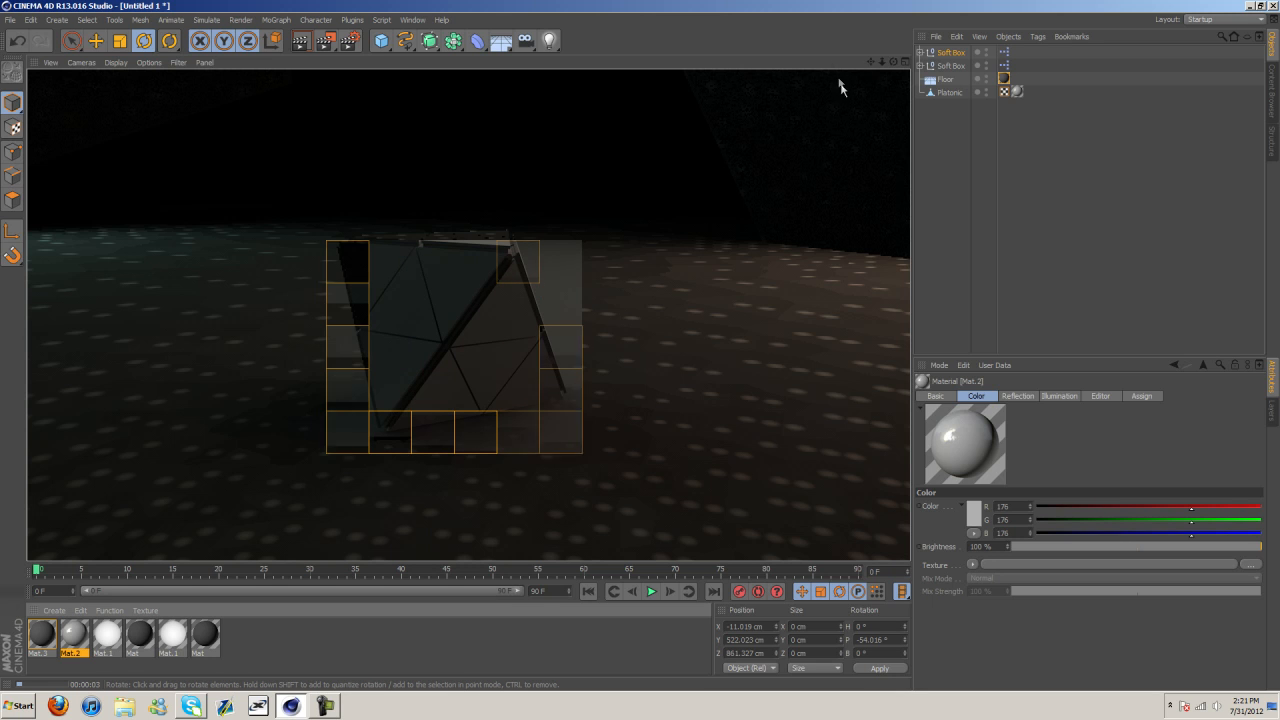
{"action": "left_click_drag", "start_coordinate": [840, 87], "coordinate": [643, 351]}
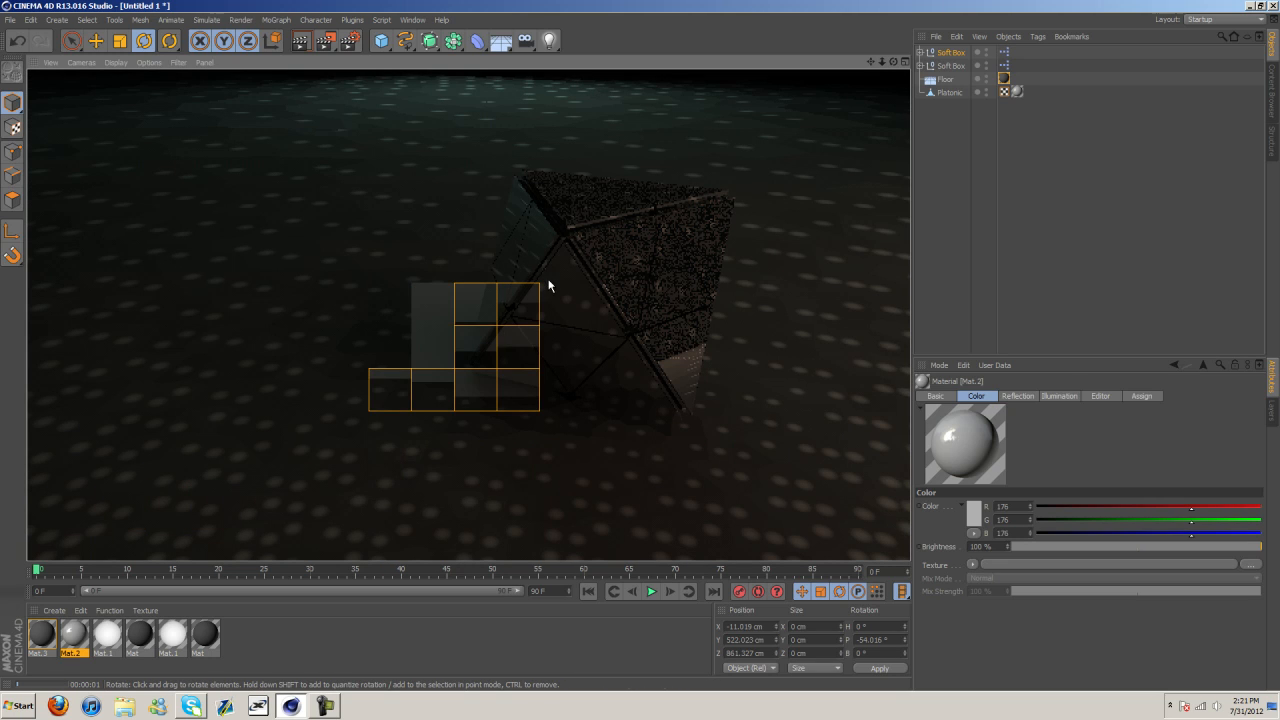
{"action": "left_click_drag", "start_coordinate": [548, 287], "coordinate": [628, 364]}
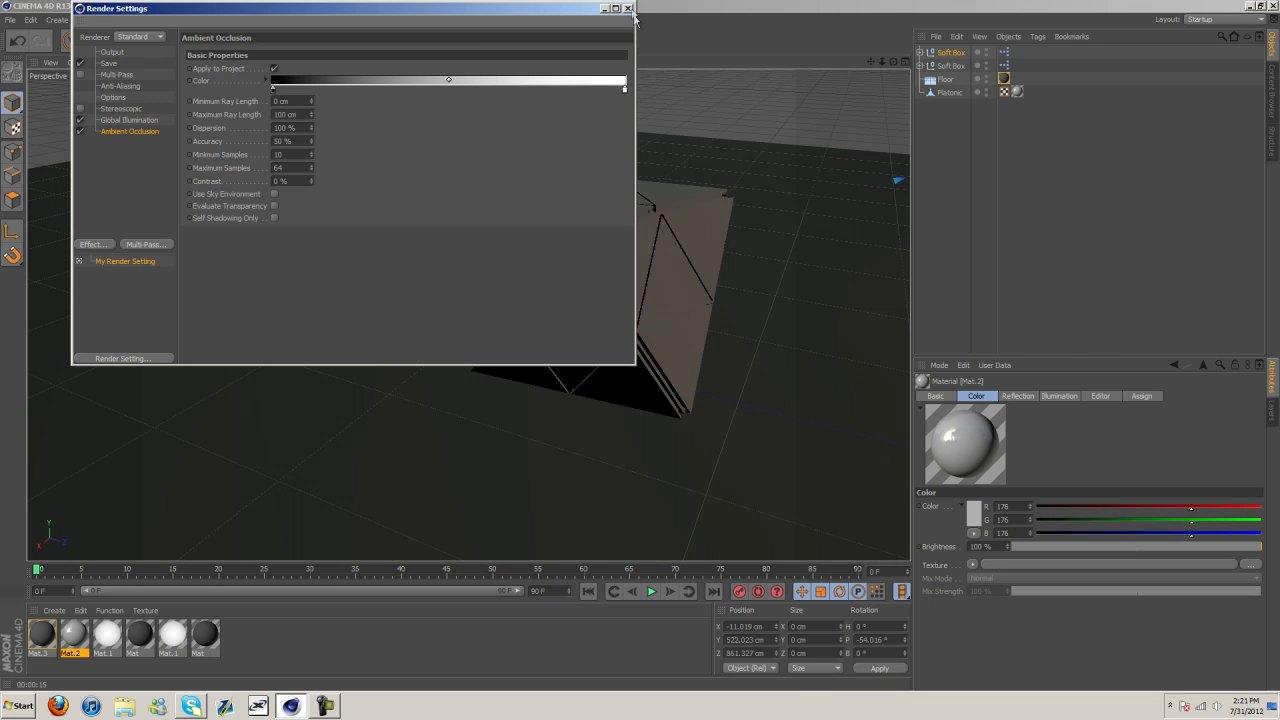
Render with ambient occlusion, then confirm Best 2x2–4x4 anti-aliasing in Render Settings.
{"action": "left_click", "coordinate": [628, 8]}
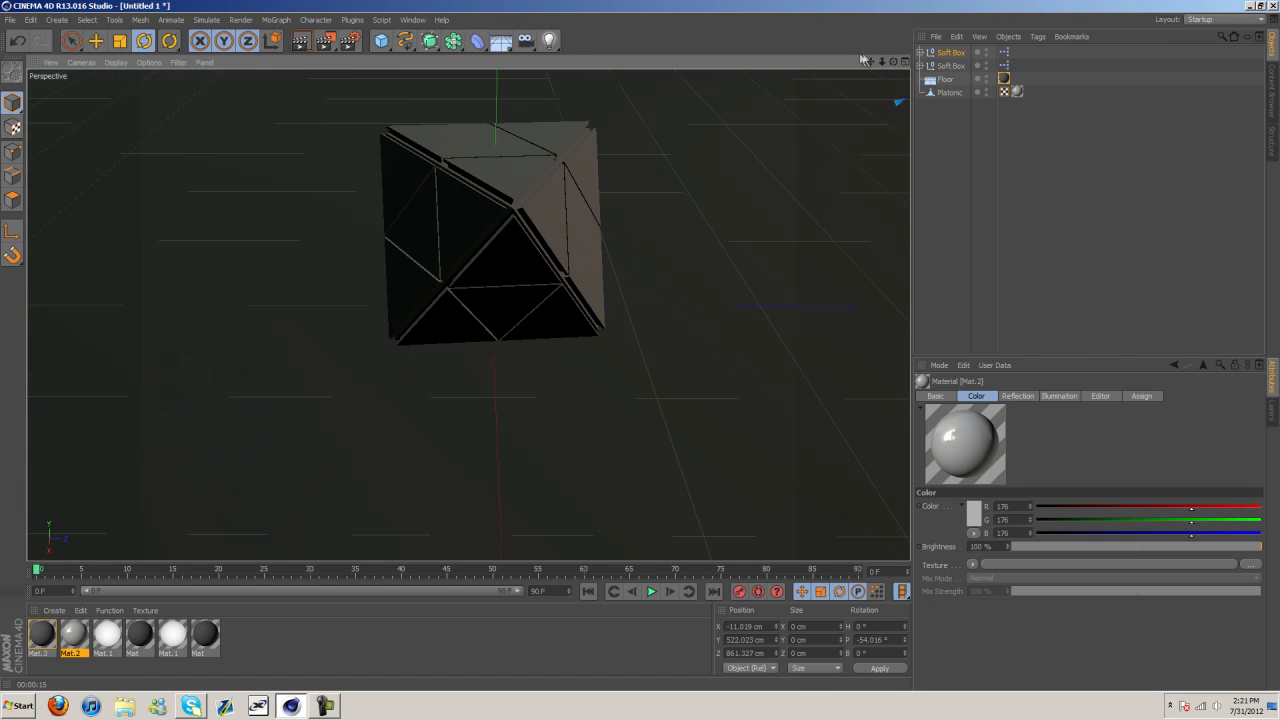
{"action": "left_click", "coordinate": [300, 41]}
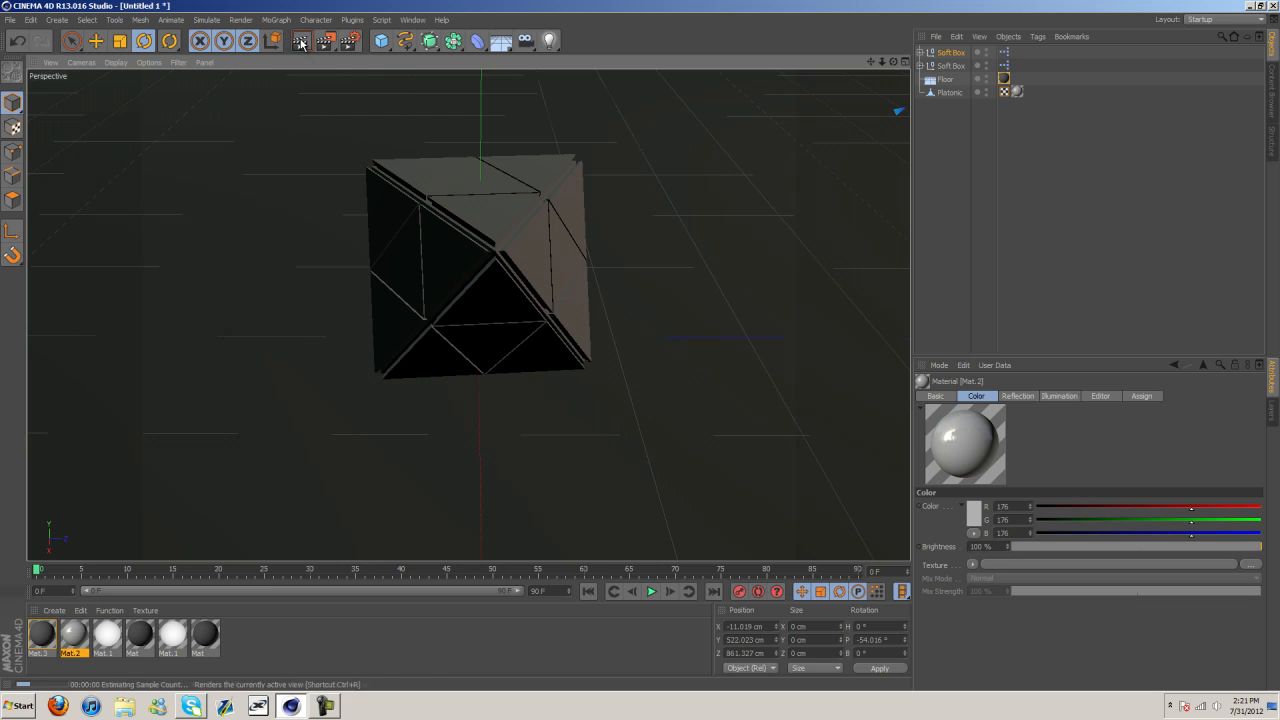
{"action": "left_click", "coordinate": [300, 41]}
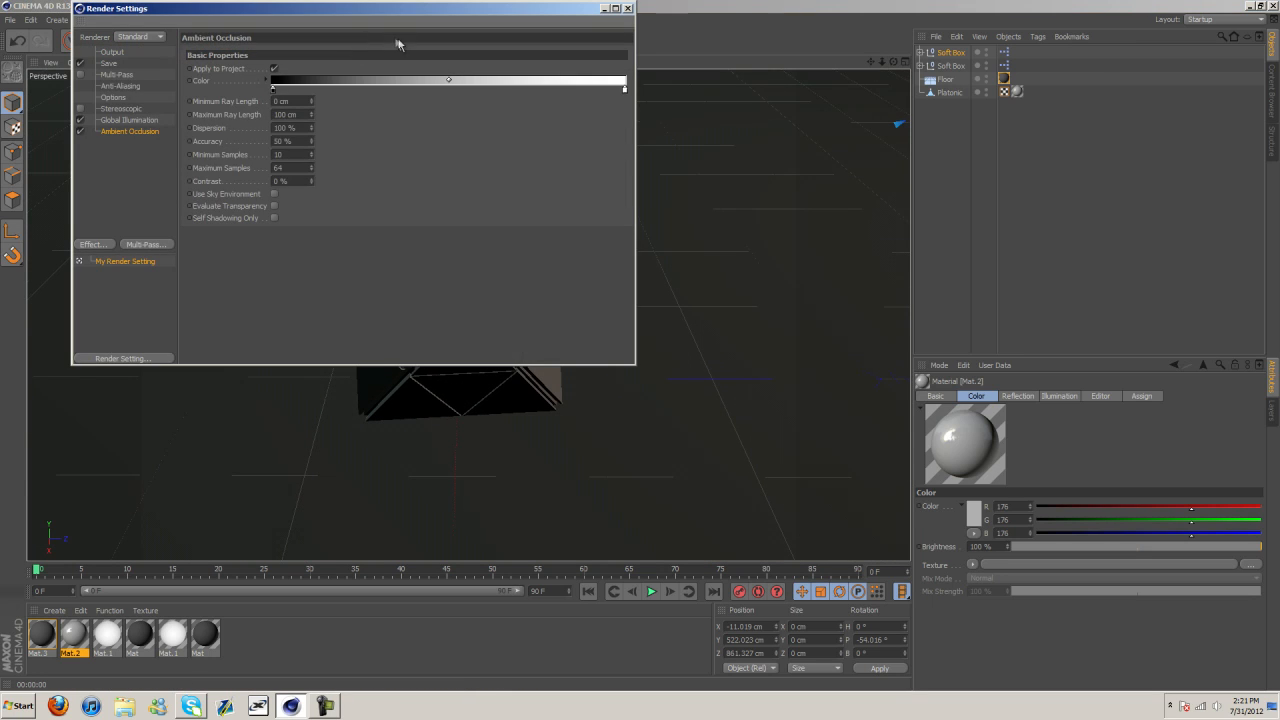
{"action": "left_click", "coordinate": [120, 86]}
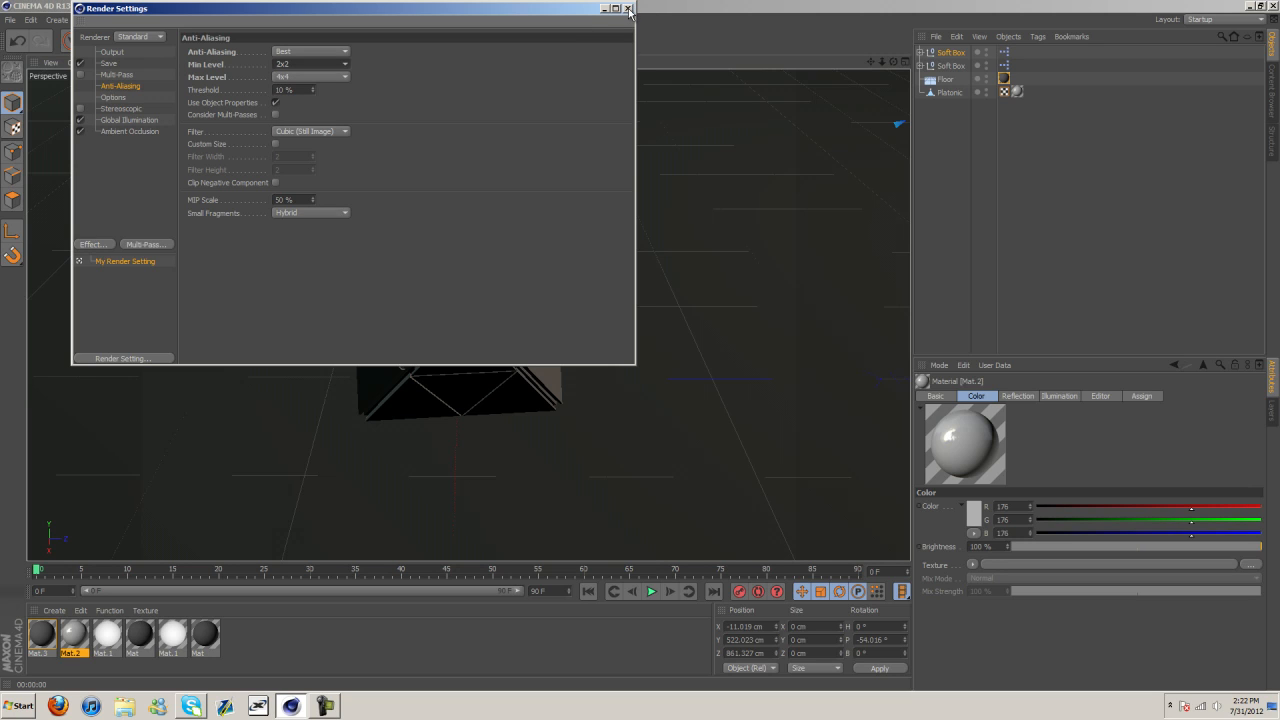
{"action": "left_click", "coordinate": [629, 8]}
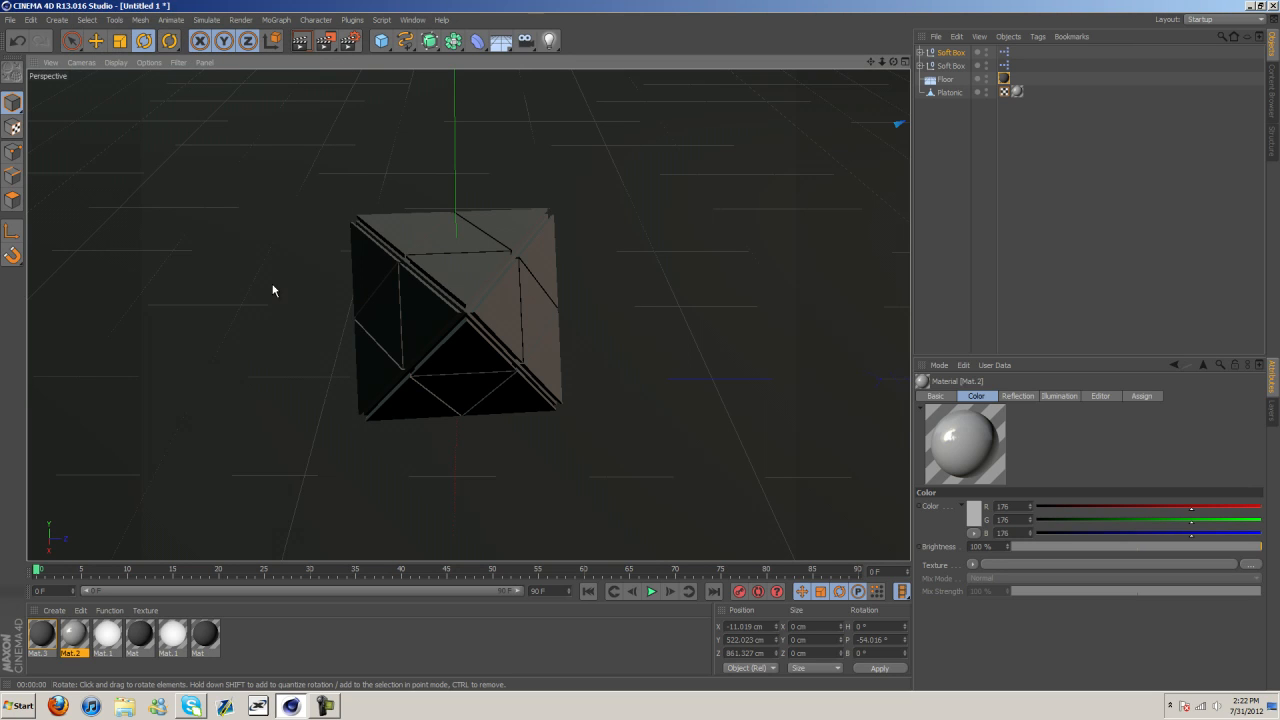
{"action": "mouse_move", "coordinate": [343, 290]}
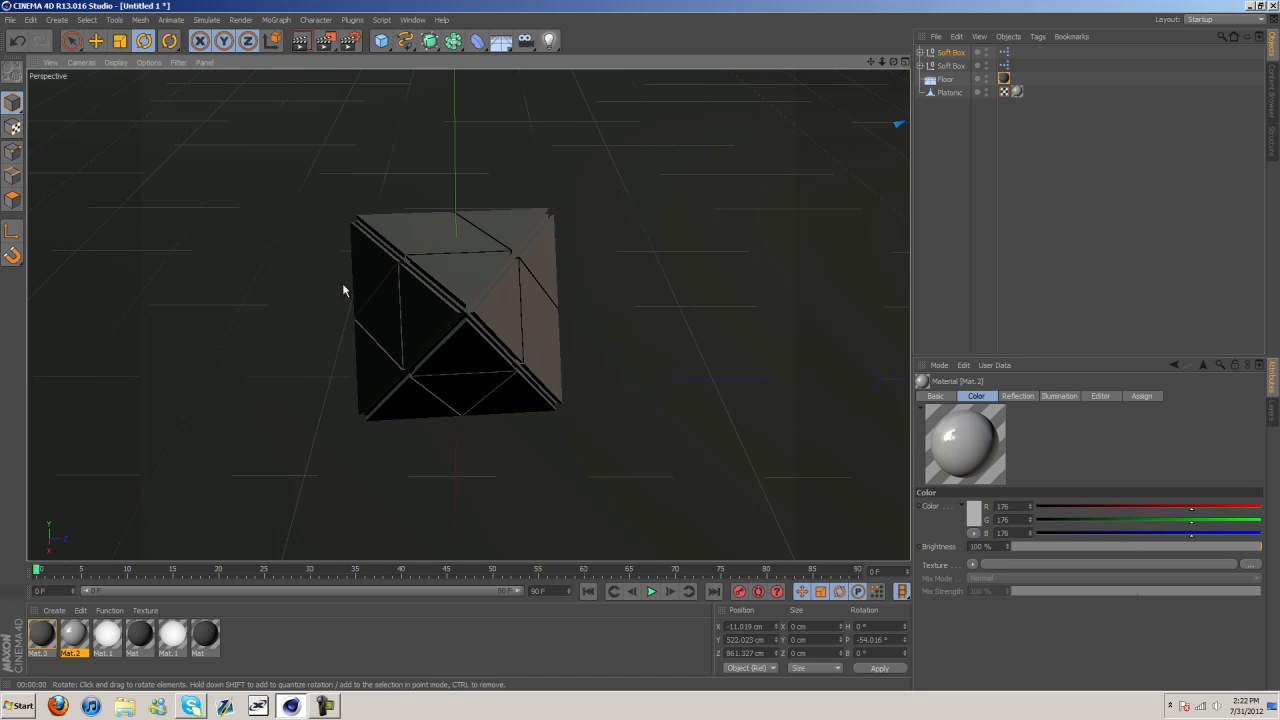